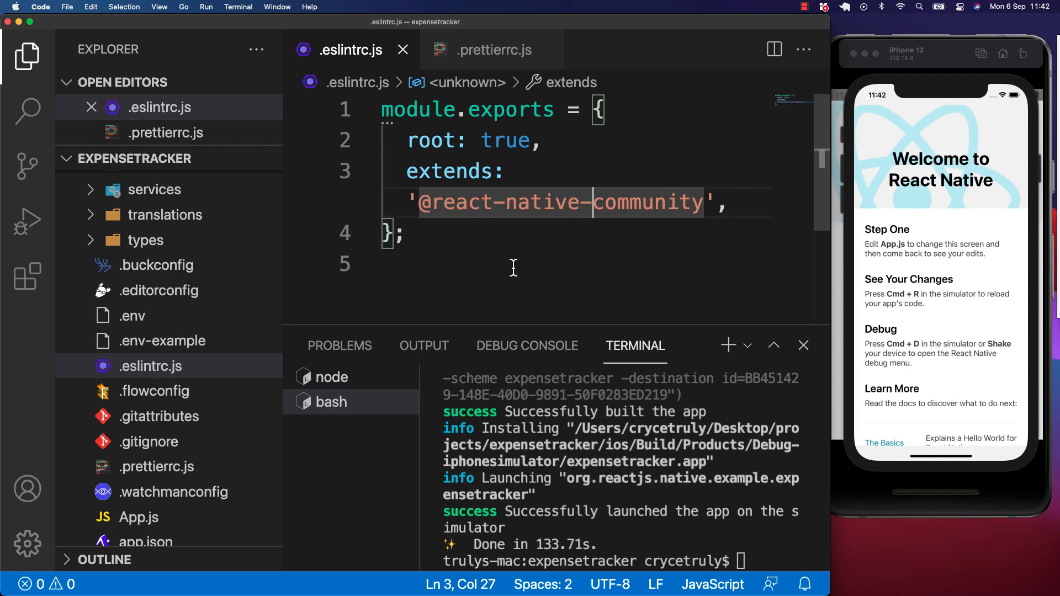
mouse_move(202, 286)
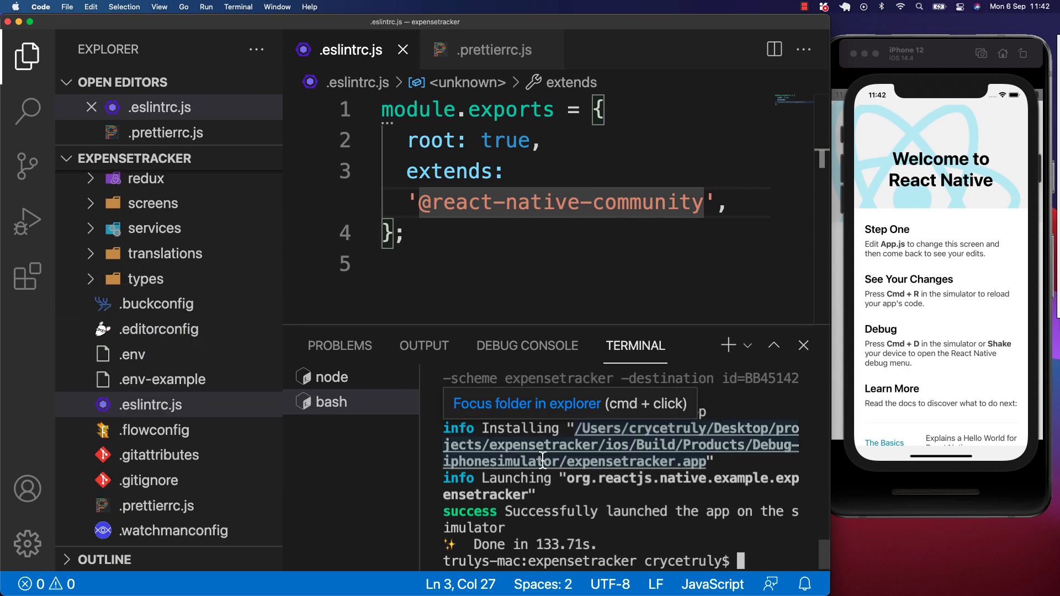
Step: Type an npm install -D command for the dev-dependency package in the terminal
text(npm install -)
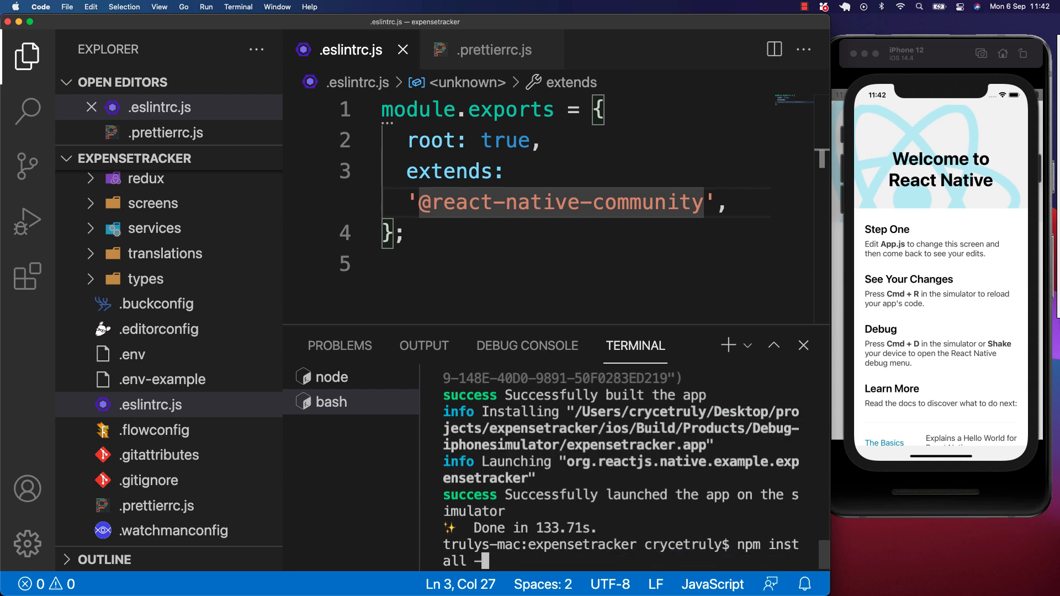
text(D)
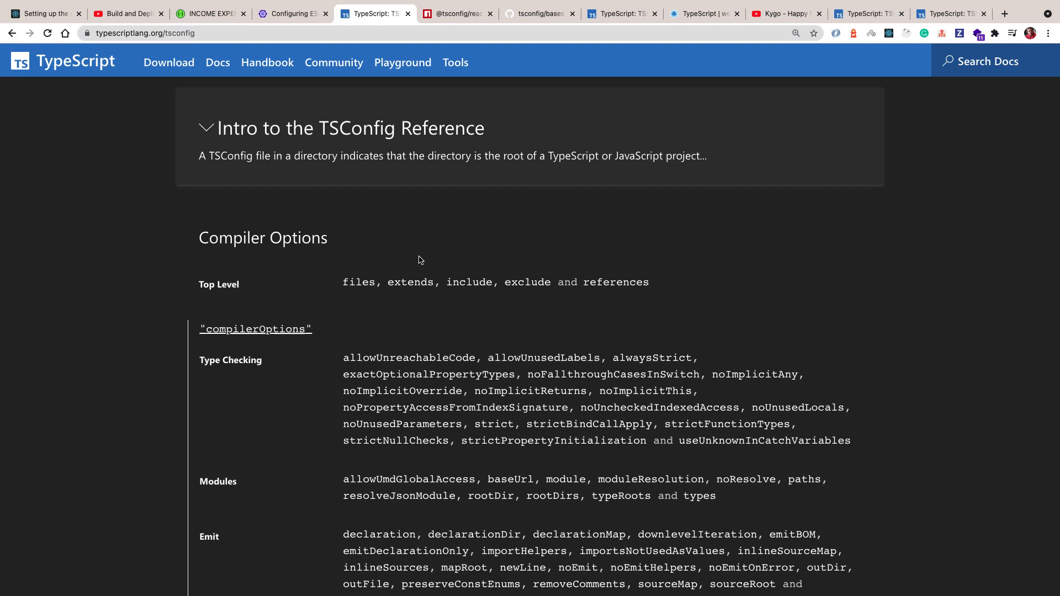
scroll(down, 3)
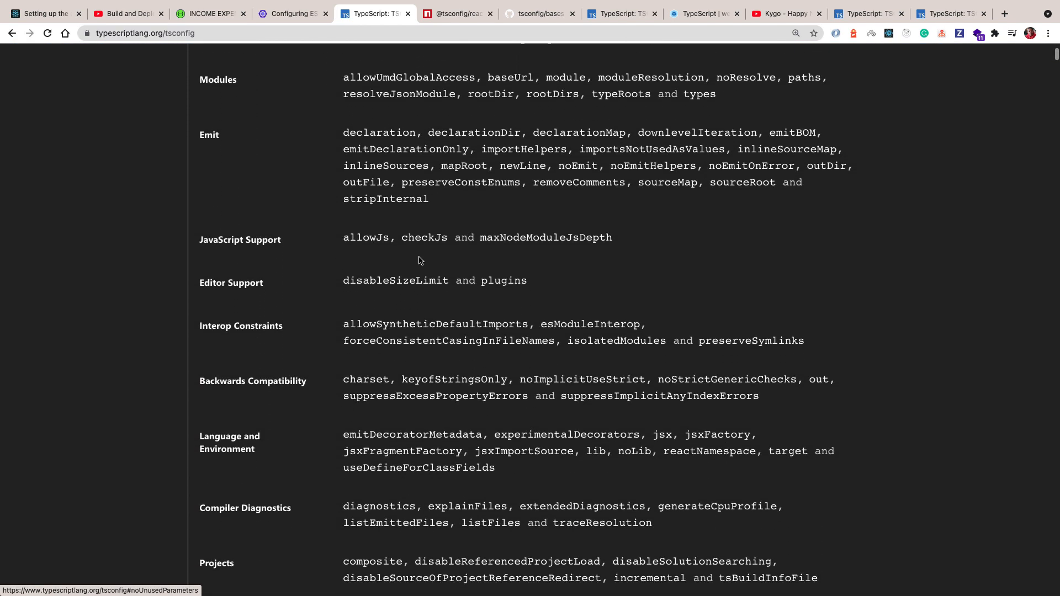
scroll(down, 3)
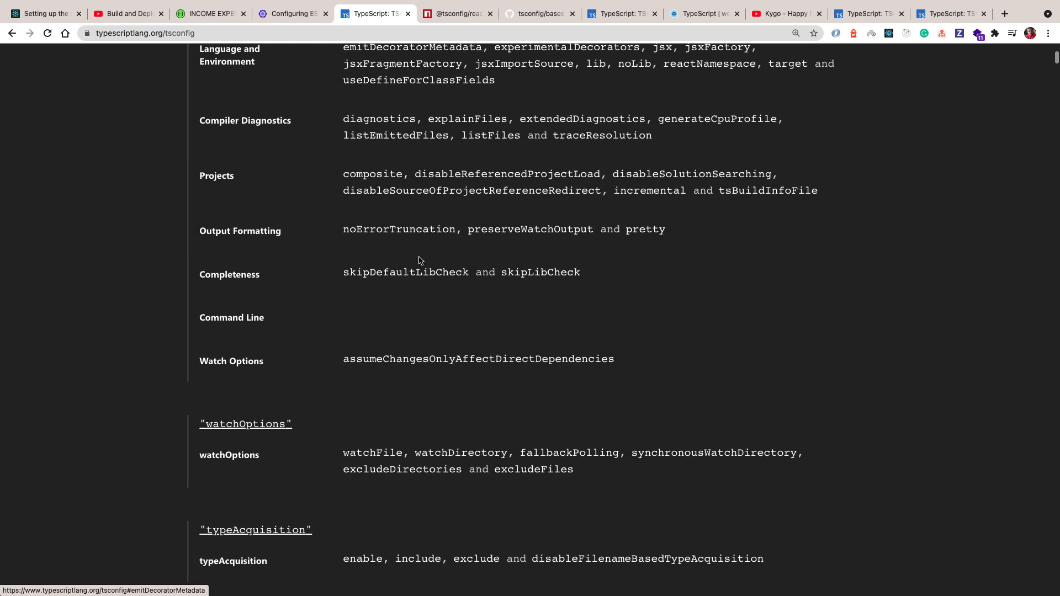
scroll(down, 3)
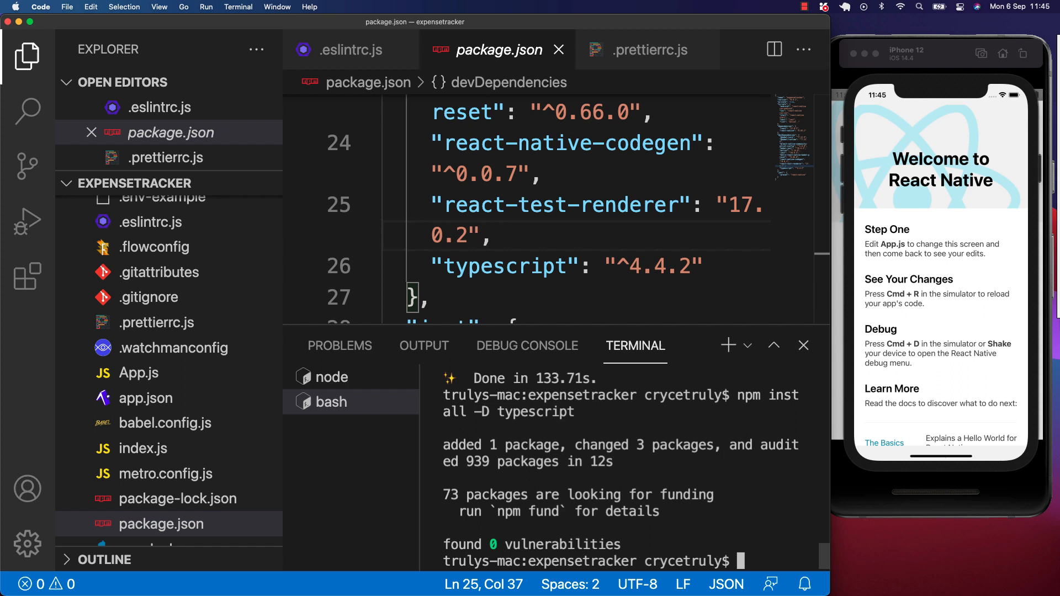
Step: Create tsconfig.json at the project root with touch tsconfig.json
text(touch)
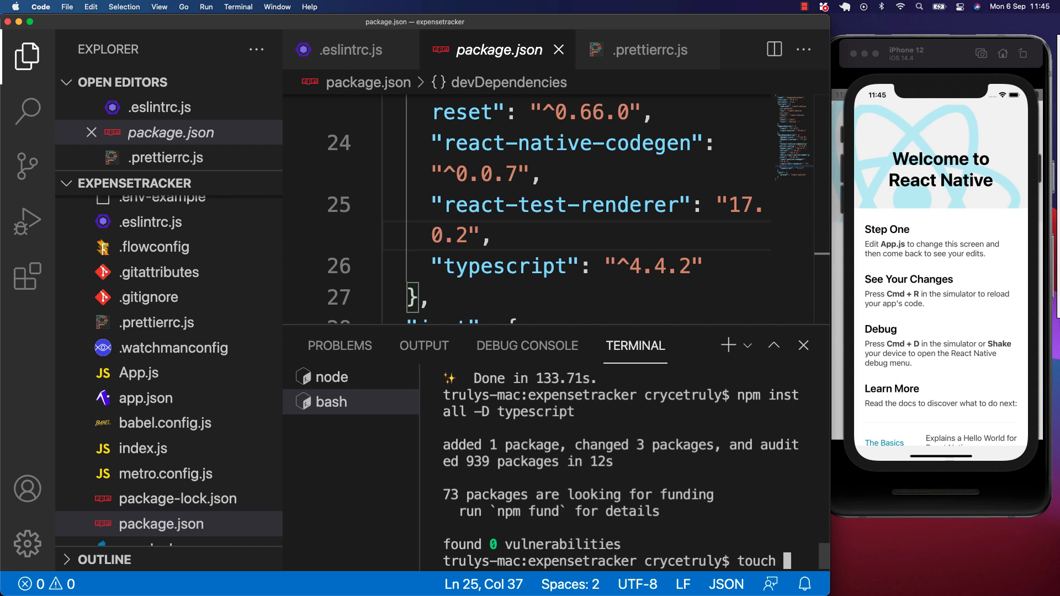
text(tsconfig.json)
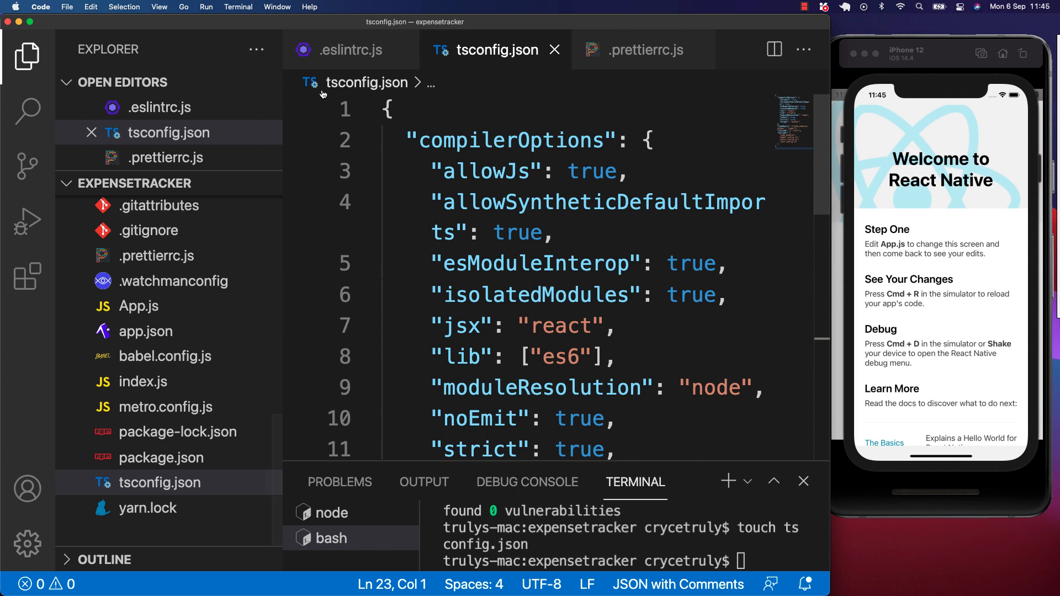
Step: Read the tooltips for compilerOptions and allowSyntheticDefaultImports in tsconfig.json
double_click(561, 141)
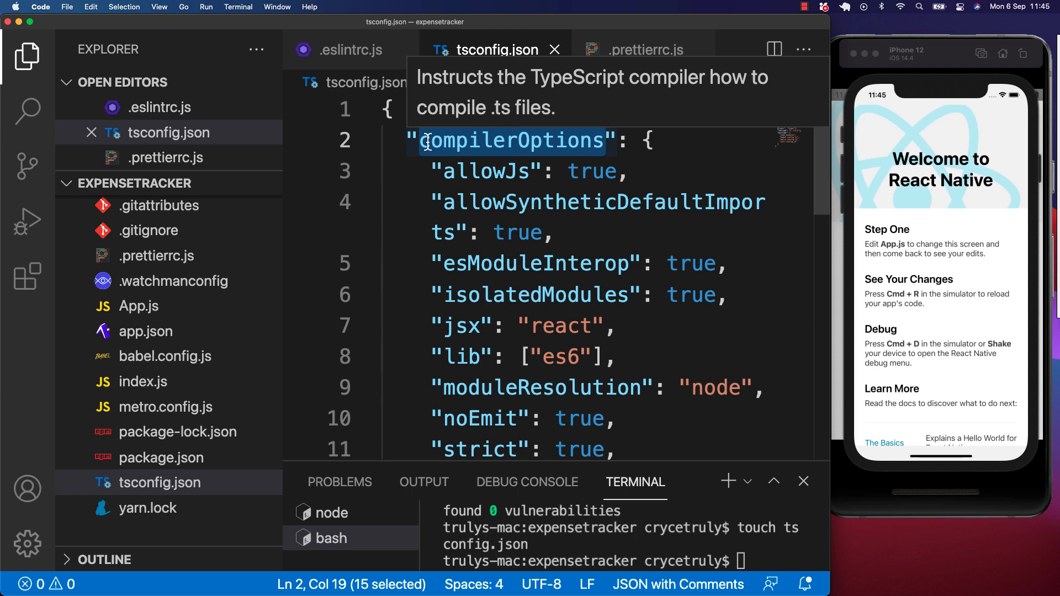
mouse_move(433, 154)
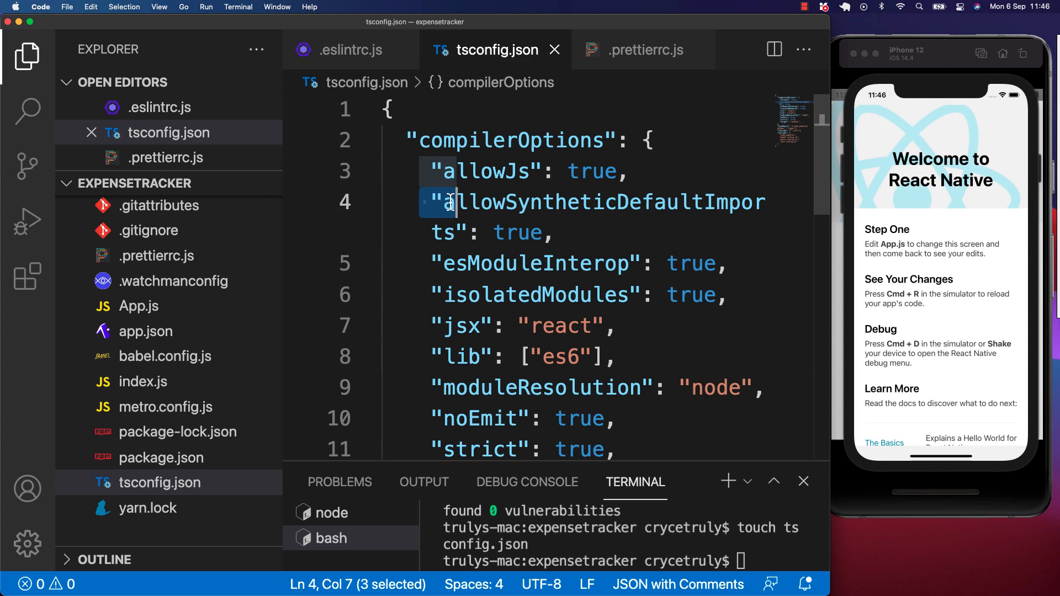
drag(437, 202, 551, 232)
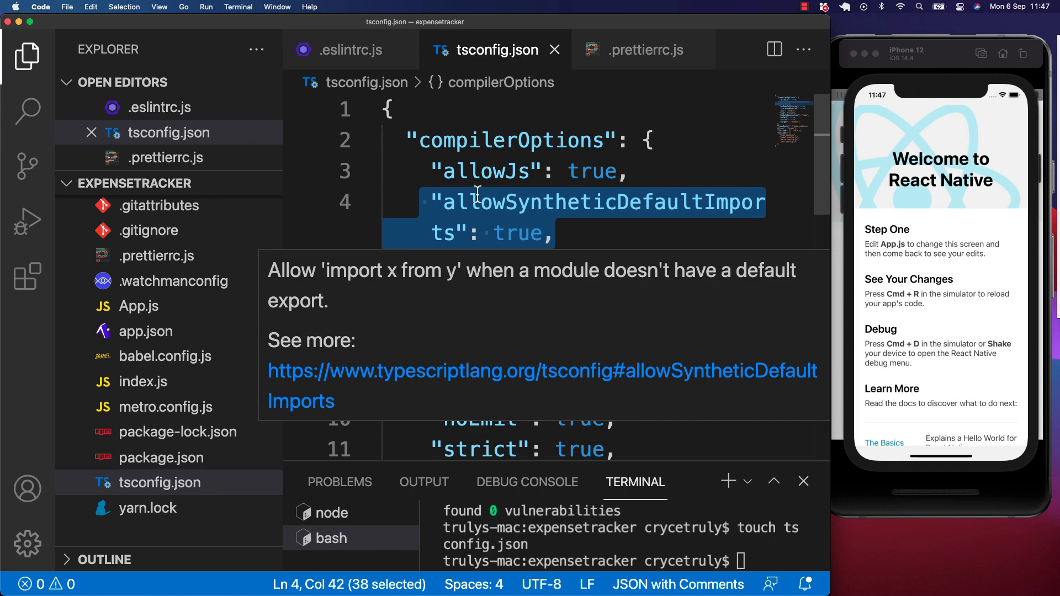
mouse_move(485, 202)
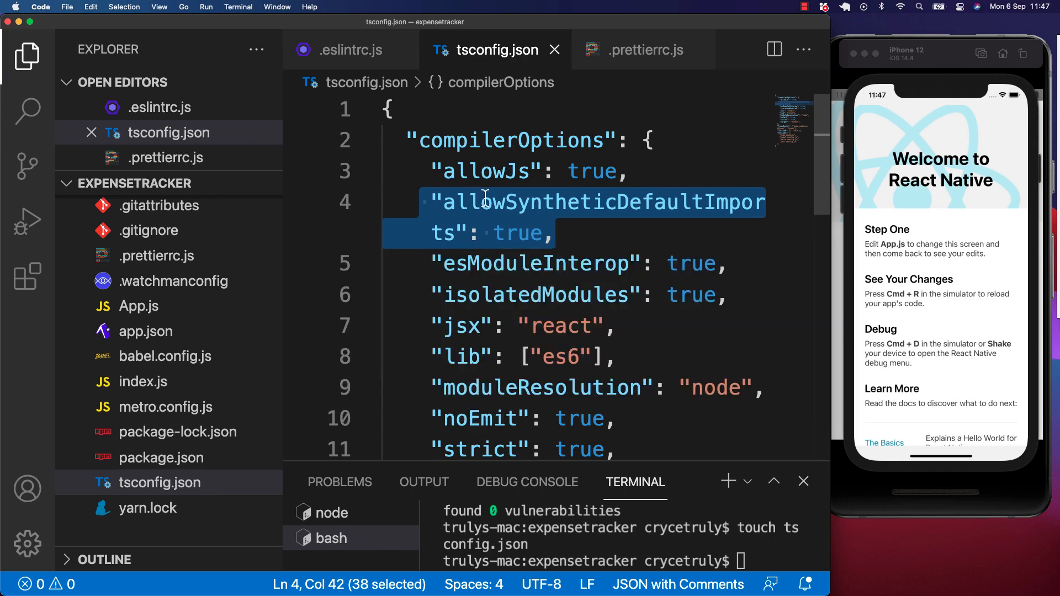
mouse_move(489, 201)
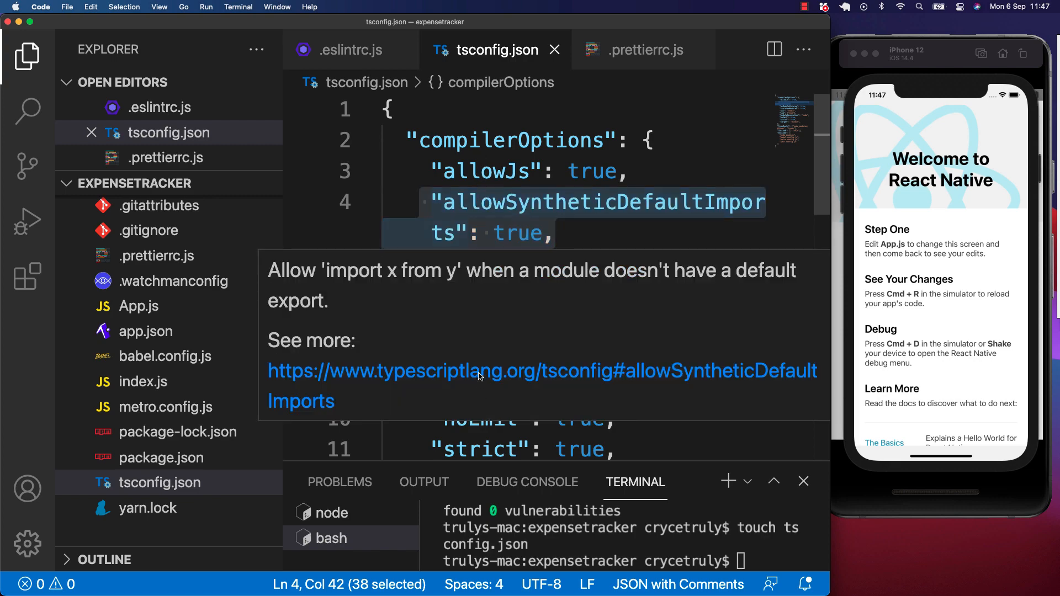
Step: Open the allowSyntheticDefaultImports TSConfig docs and highlight the import * as React example
click(479, 371)
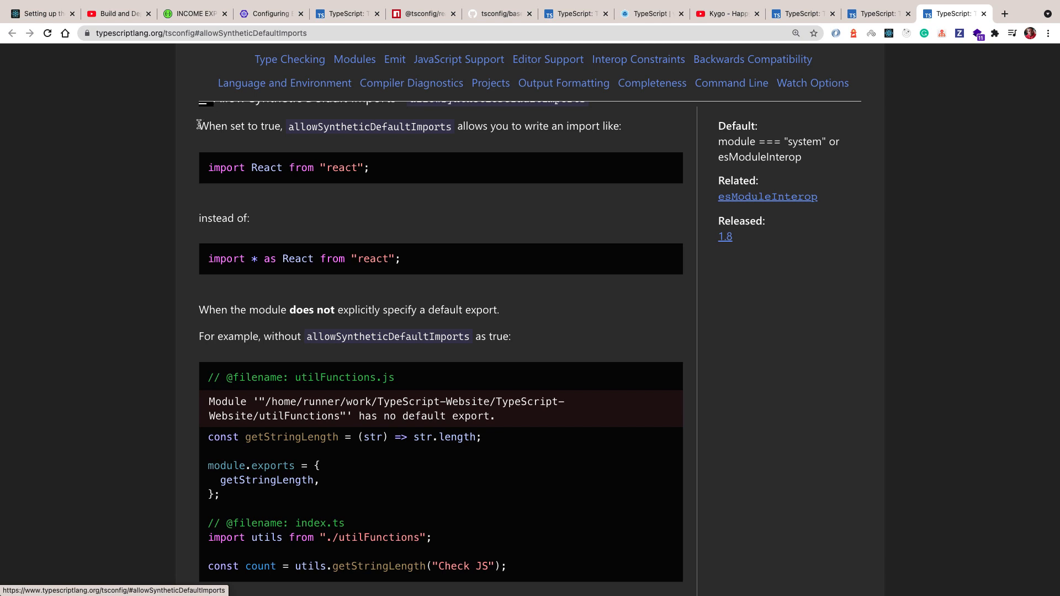
drag(199, 126, 285, 126)
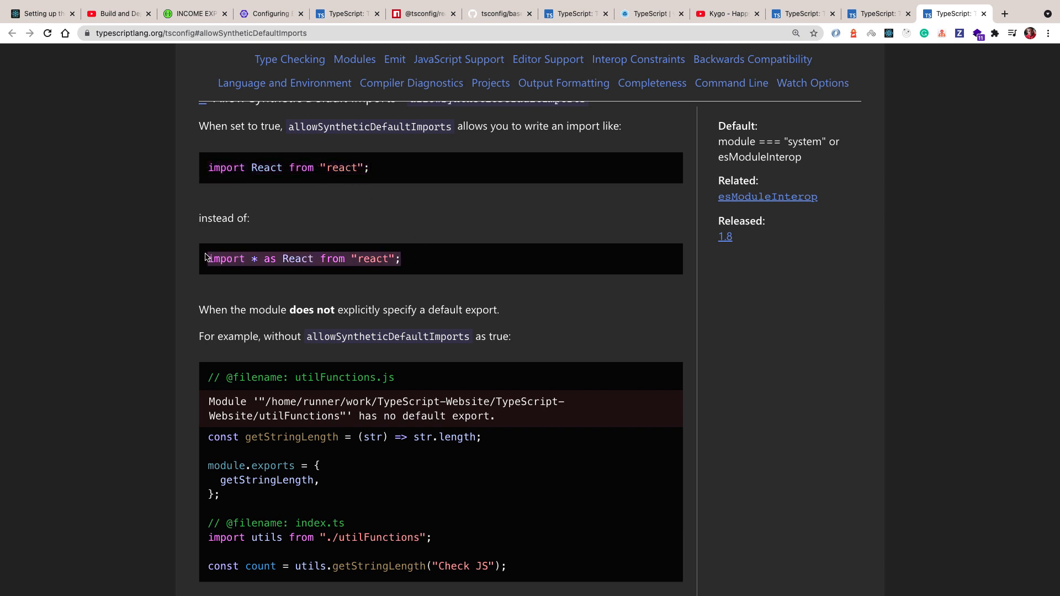
mouse_move(379, 168)
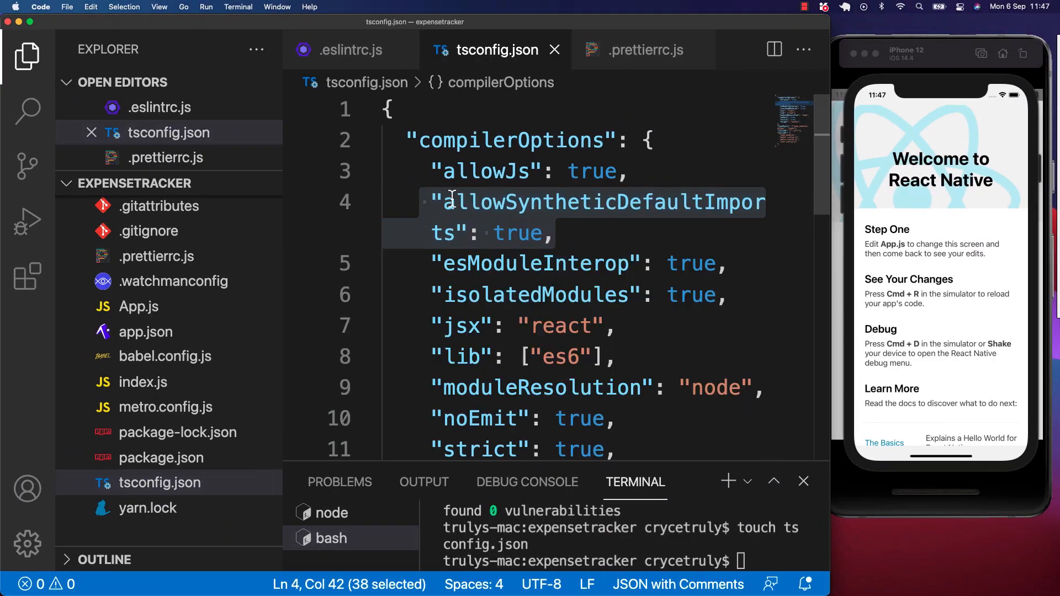
mouse_move(474, 187)
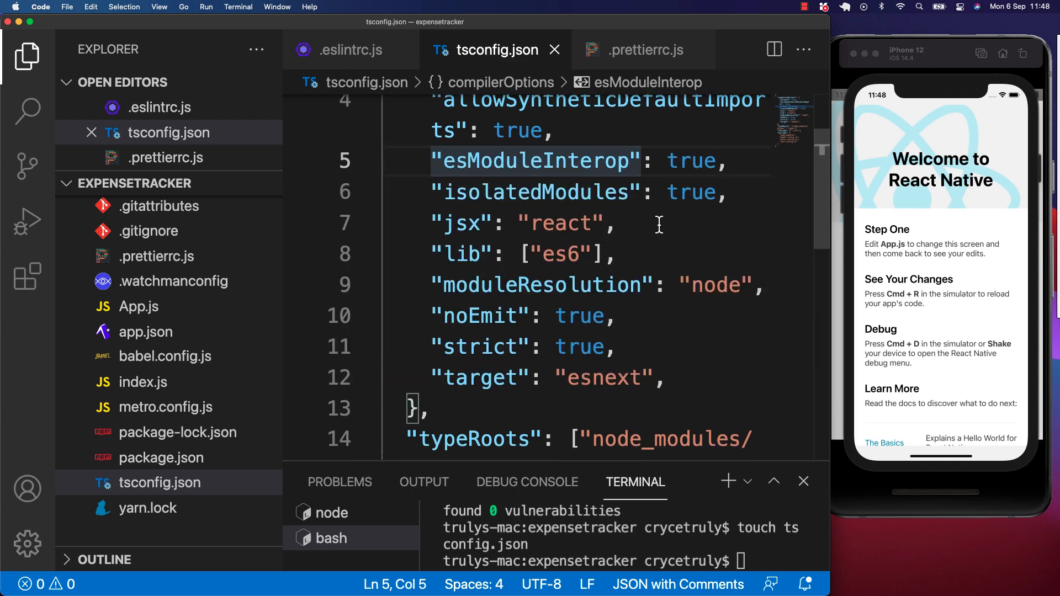
Step: Scroll tsconfig.json down past esModuleInterop and select the "target": "esnext" option
scroll(down, 3)
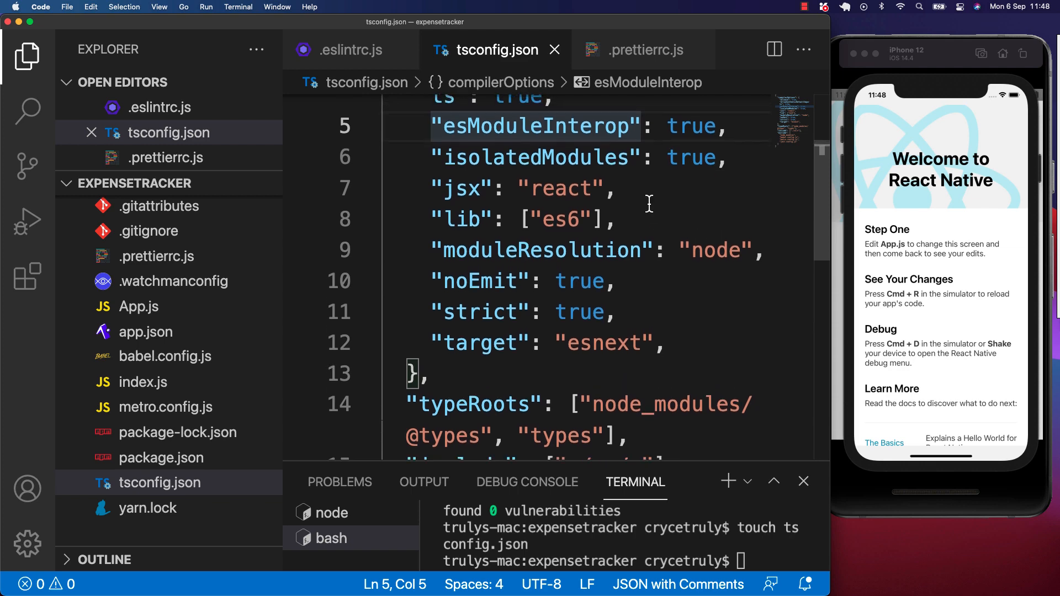
scroll(down, 3)
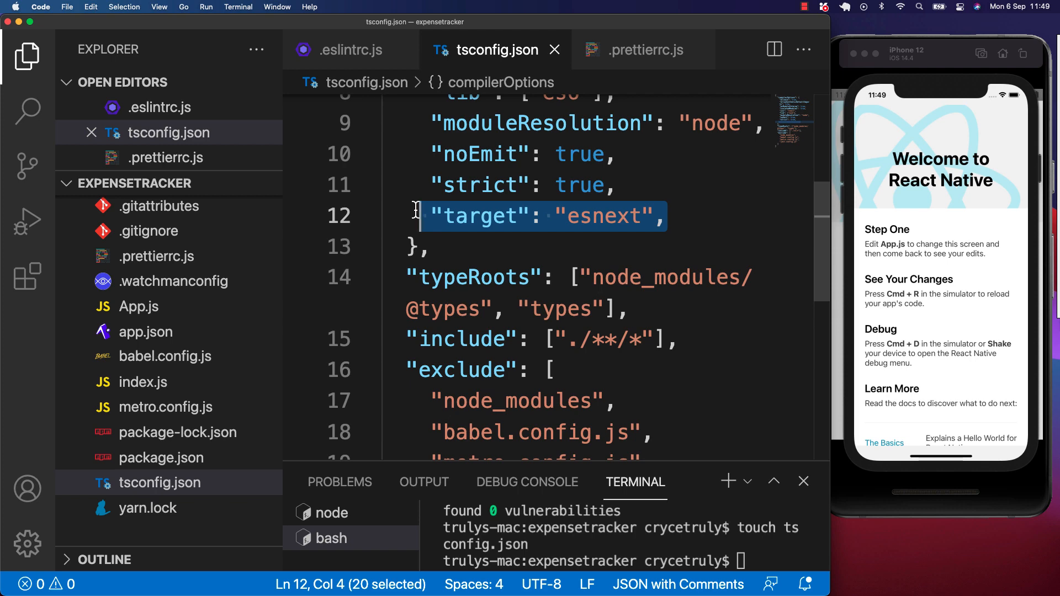
double_click(605, 216)
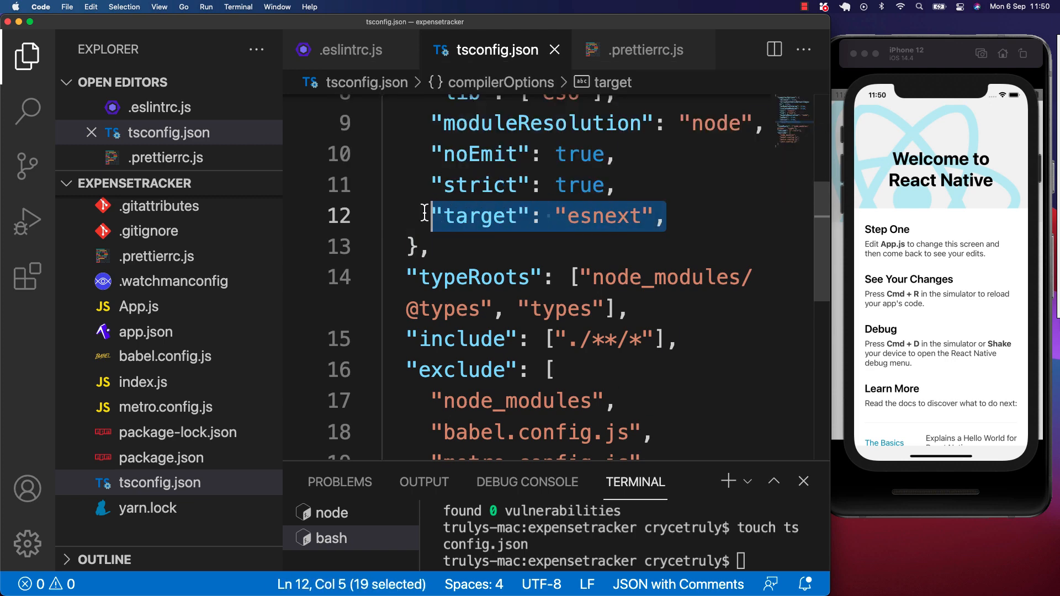
Step: Change the typeRoots entry "types" to "src/types" and review the include and exclude lists
scroll(down, 3)
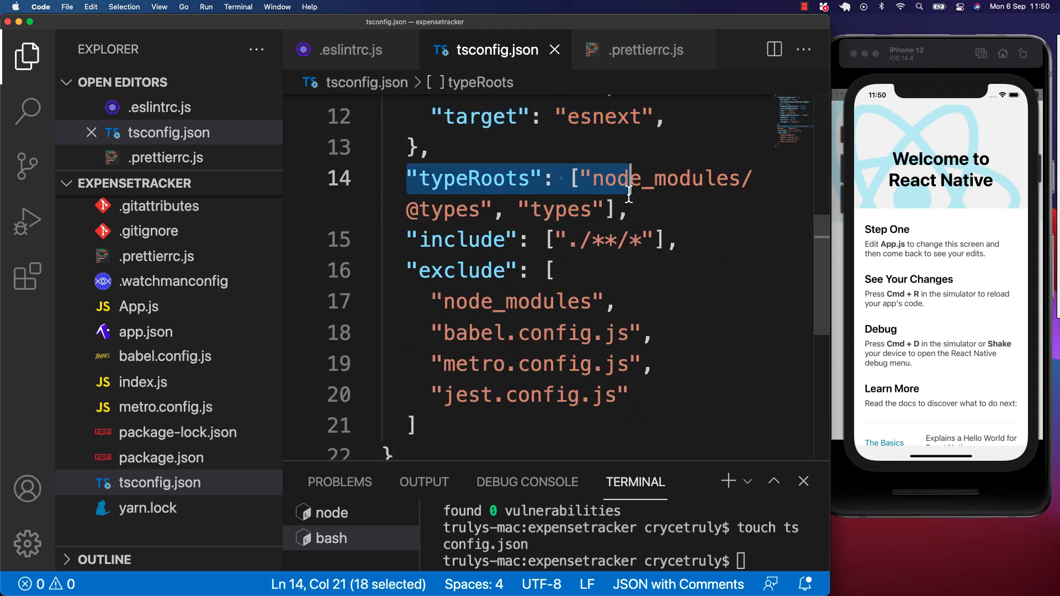
click(632, 209)
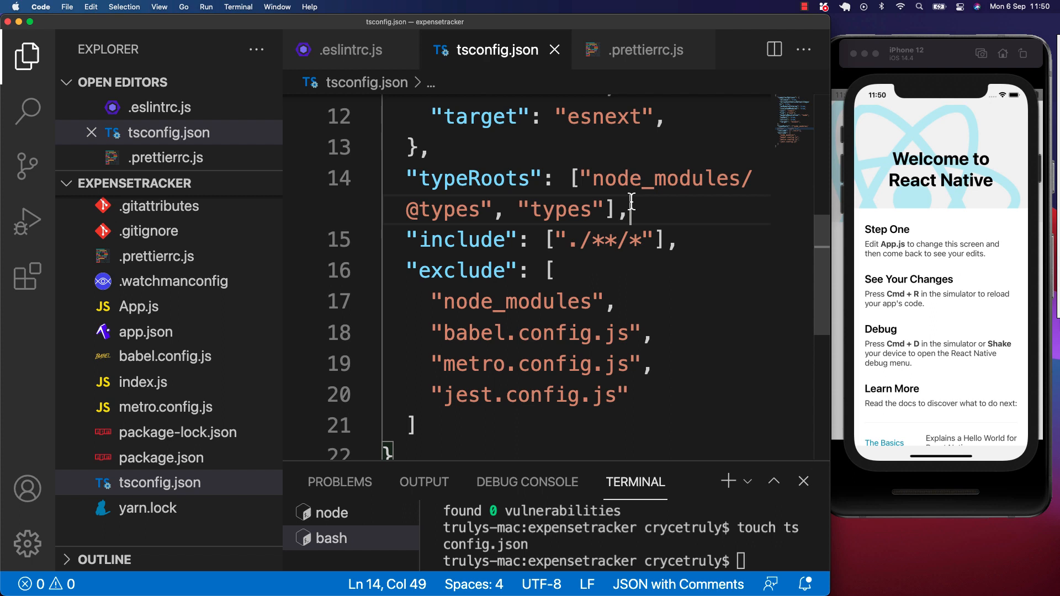
mouse_move(738, 190)
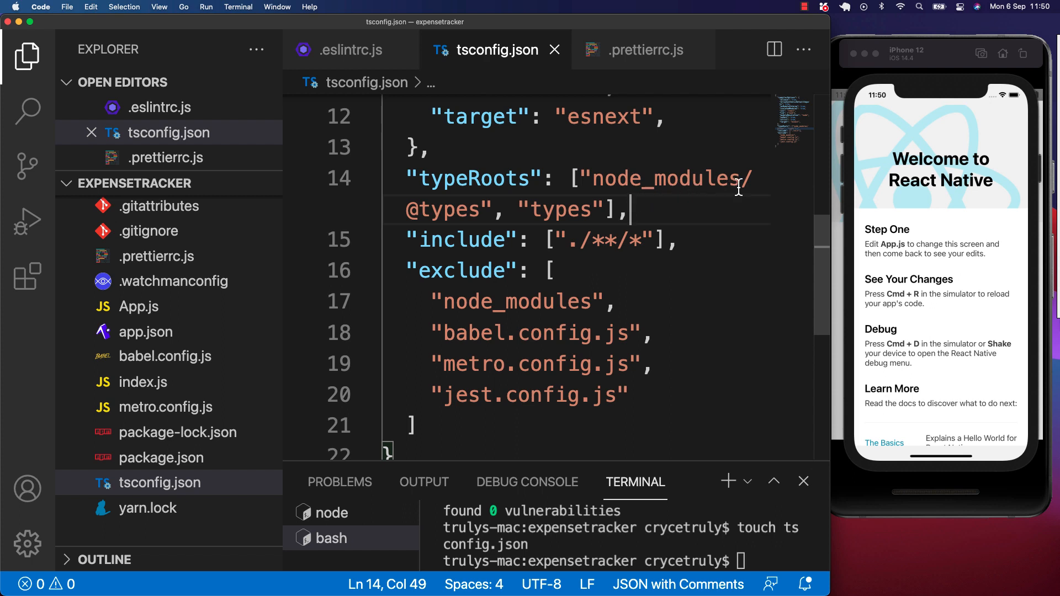
double_click(672, 177)
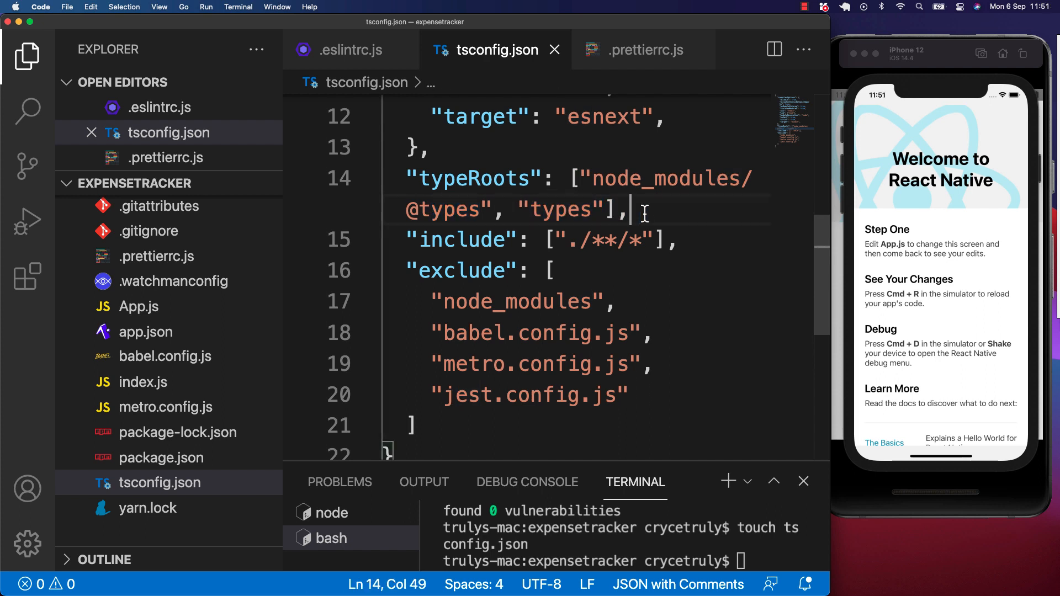
double_click(560, 208)
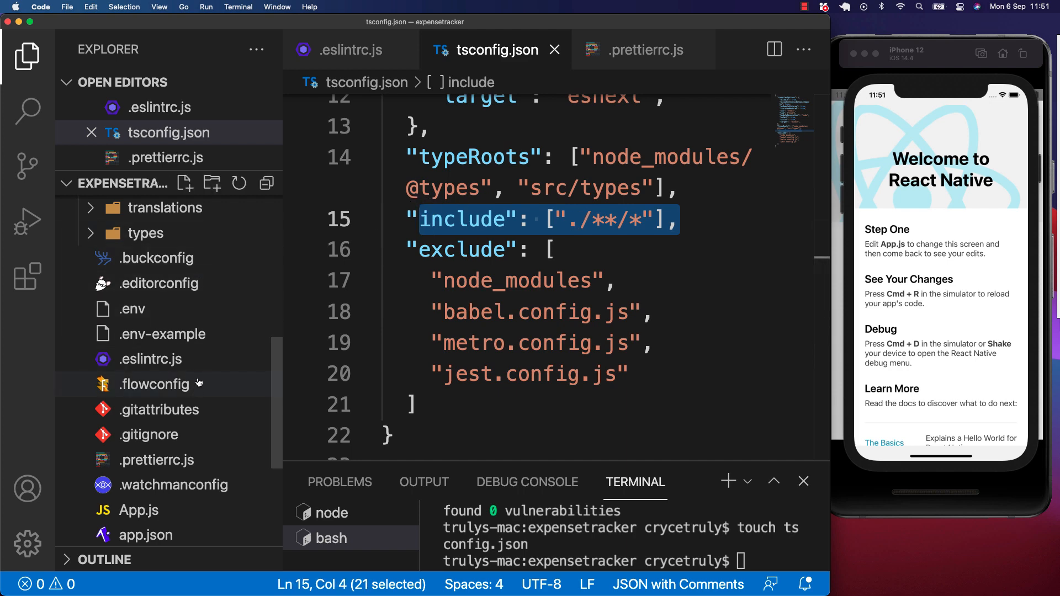
scroll(down, 3)
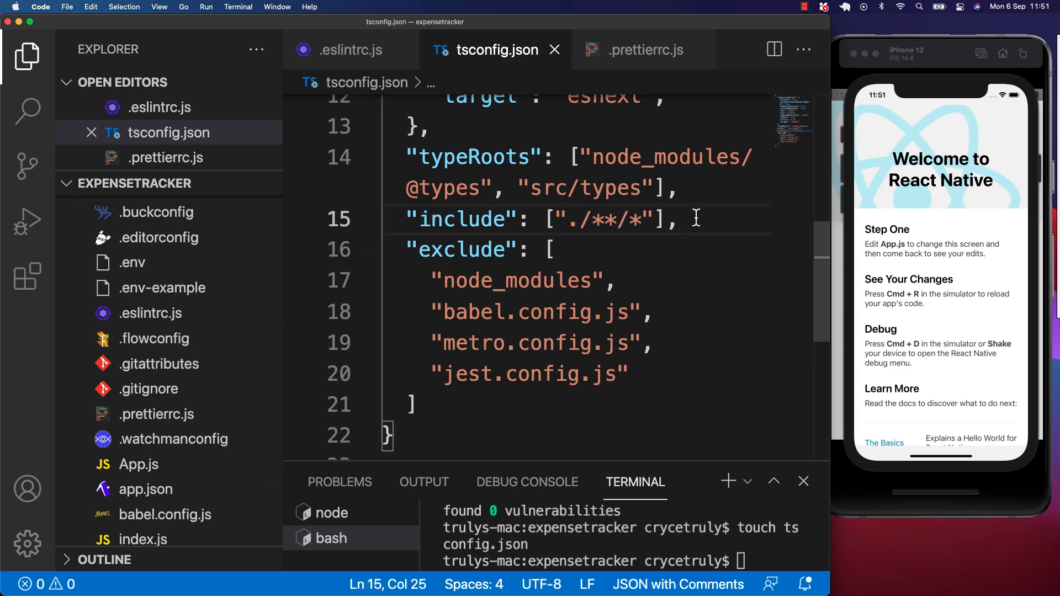
mouse_move(585, 243)
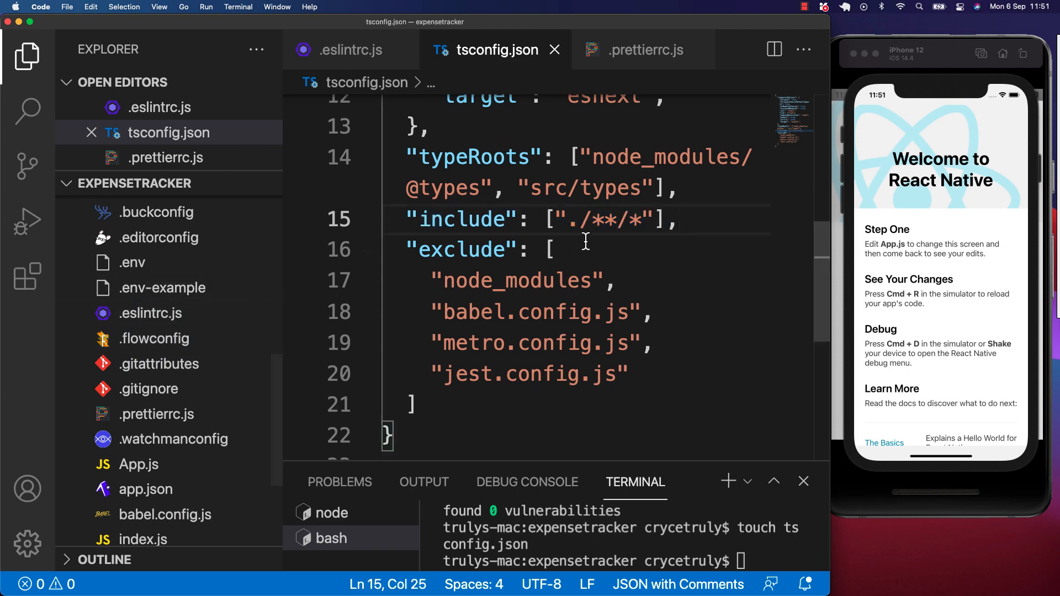
click(427, 404)
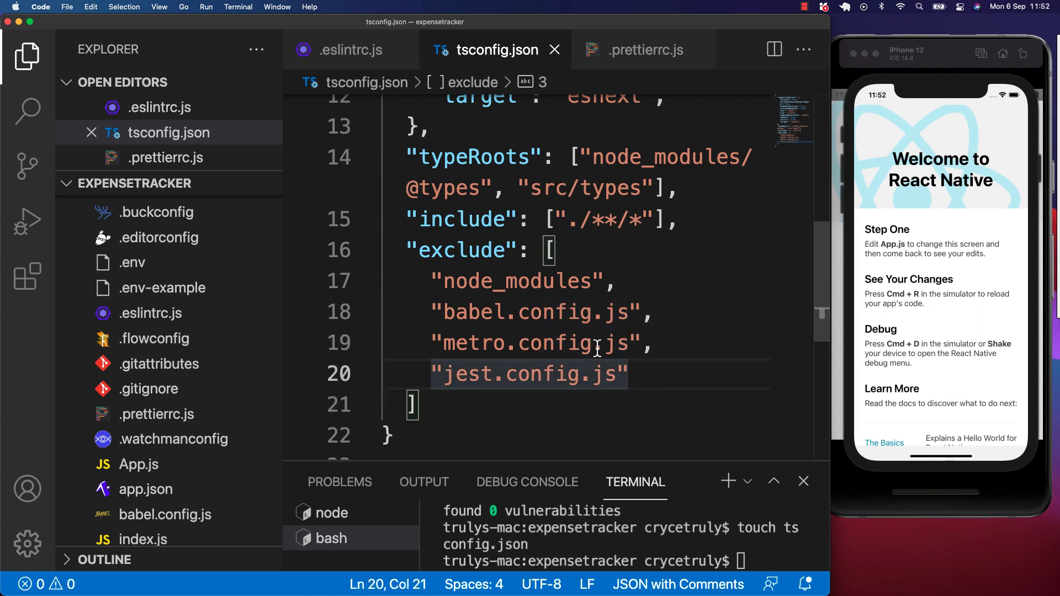
scroll(down, 3)
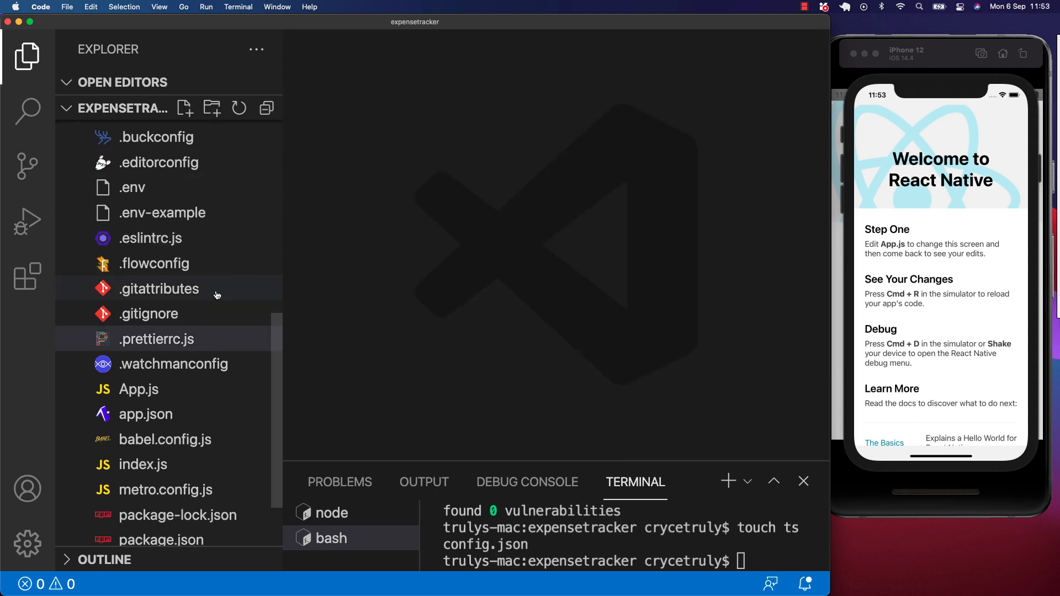
scroll(down, 3)
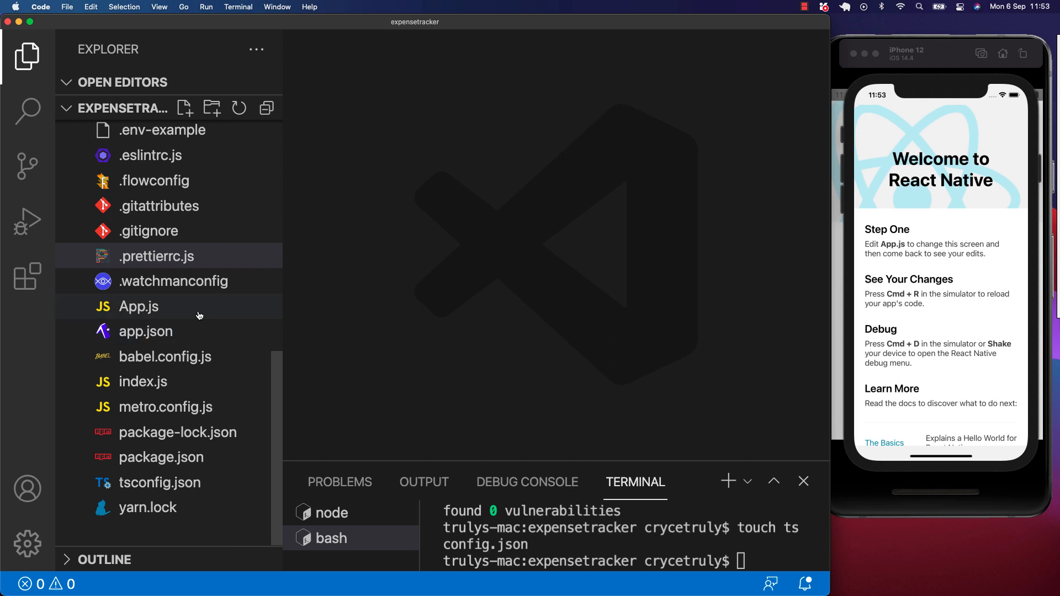
double_click(138, 306)
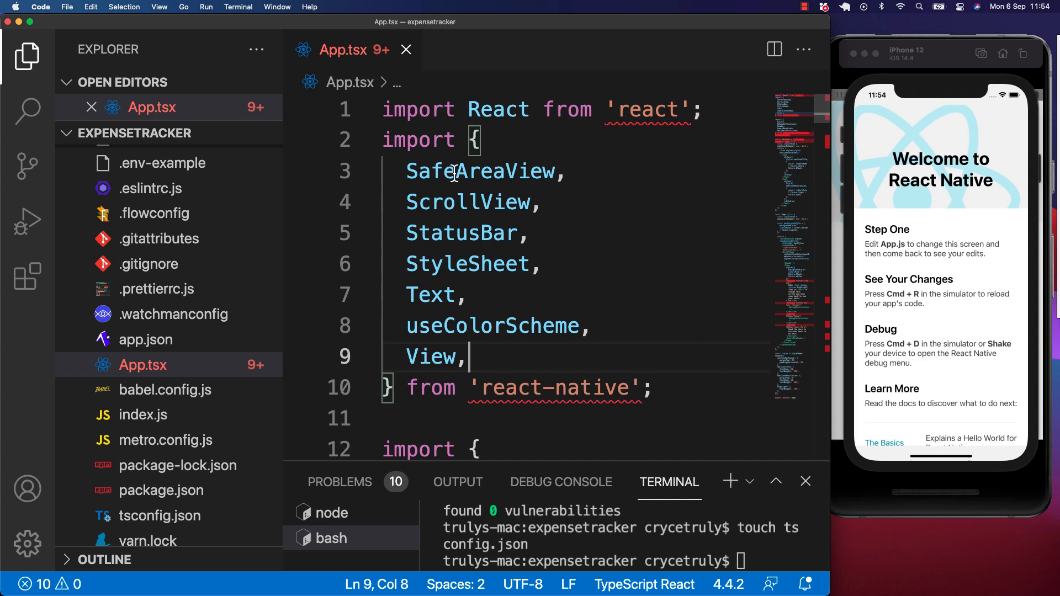
mouse_move(637, 110)
text(npm i --save-dev @types/react)
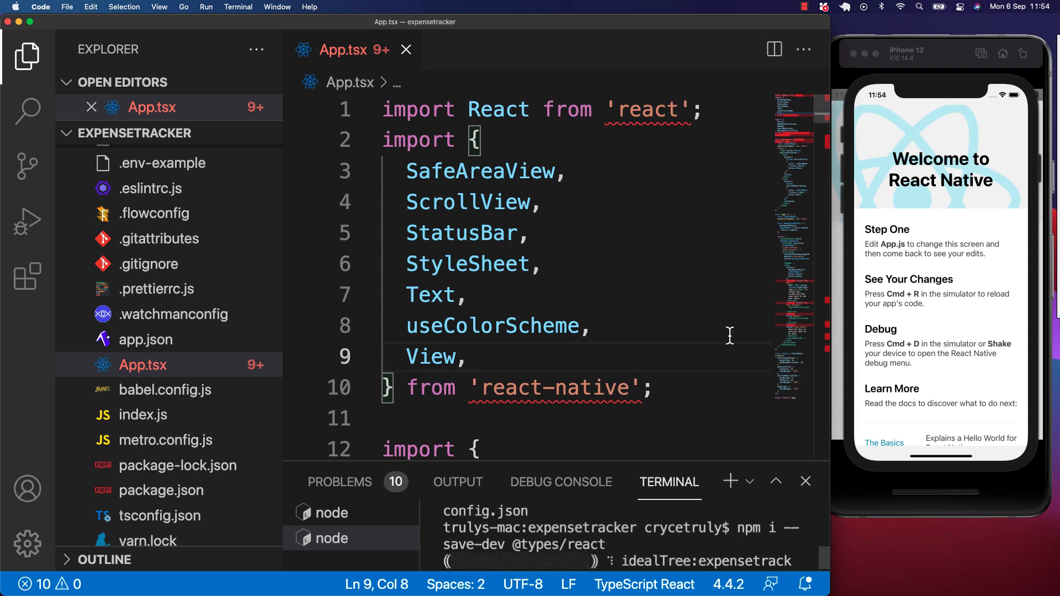
mouse_move(604, 388)
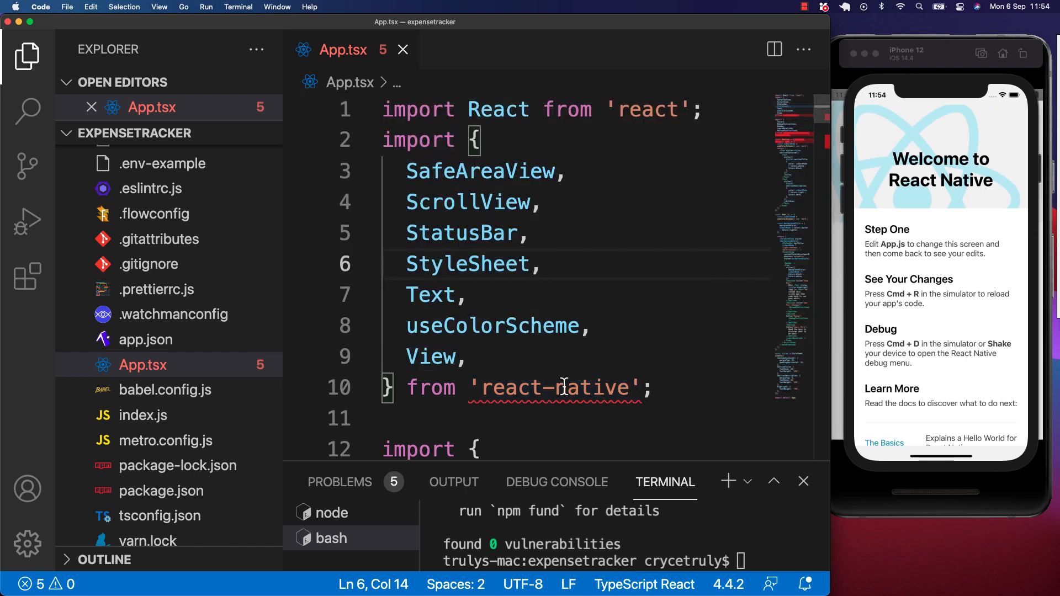
mouse_move(561, 388)
text(npm i --save-dev @types/react-native)
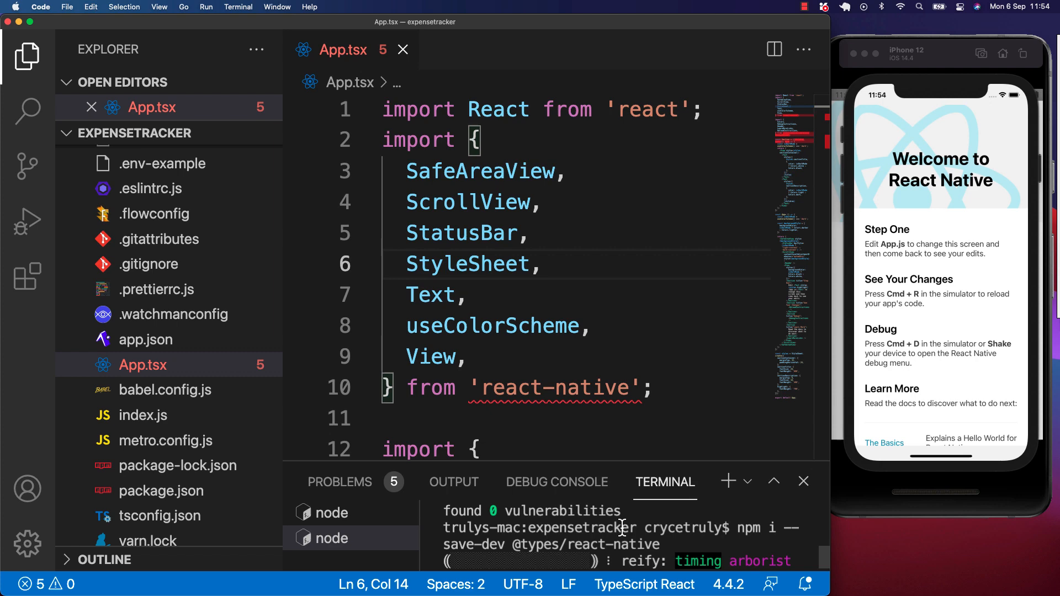
drag(622, 467, 625, 358)
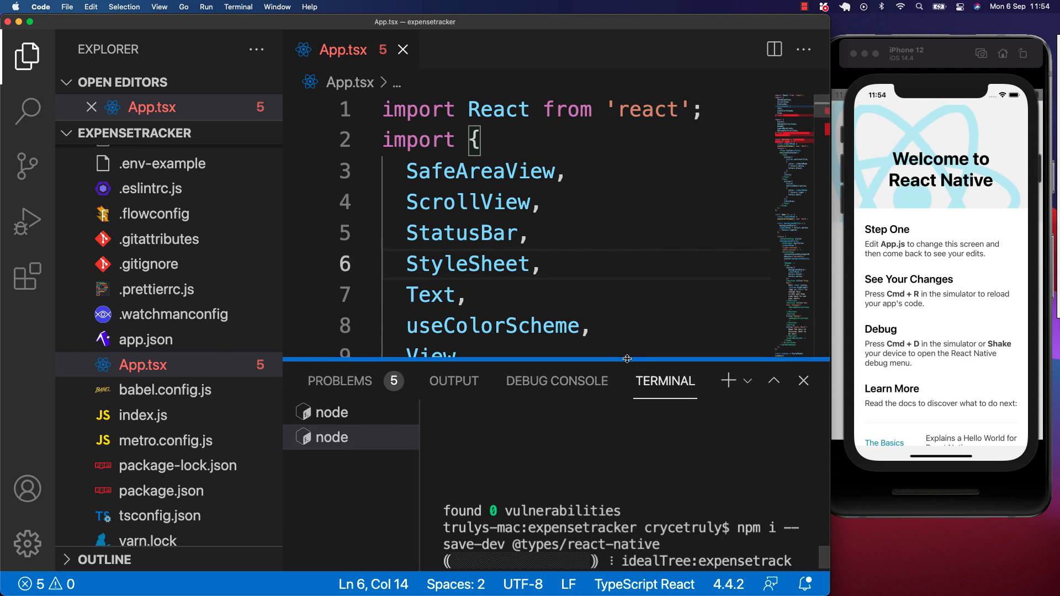
double_click(659, 109)
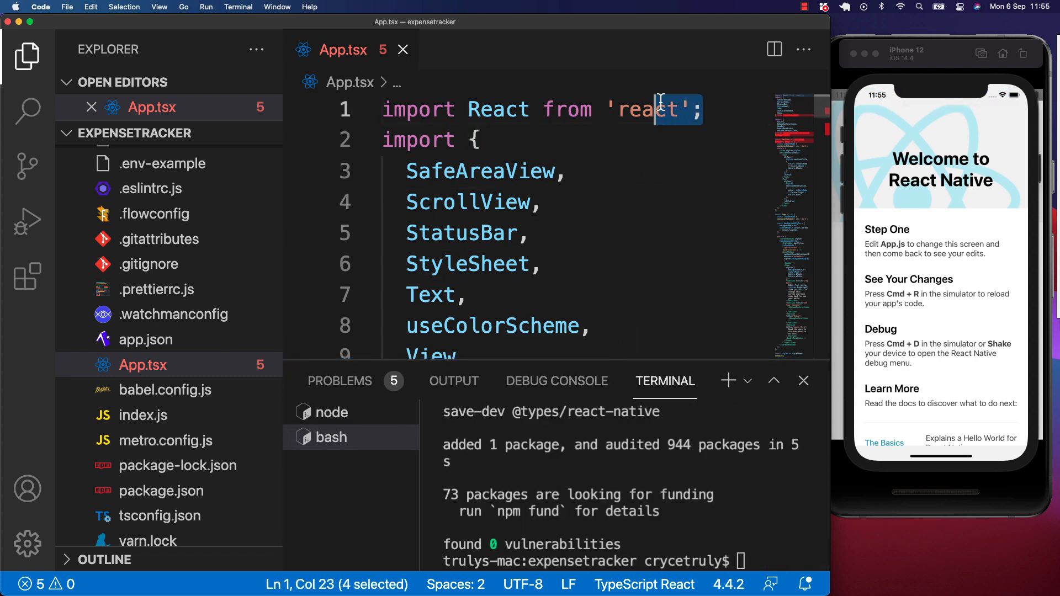
Step: Delete the Section component and boilerplate JSX, leaving App returning an empty SafeAreaView
scroll(down, 3)
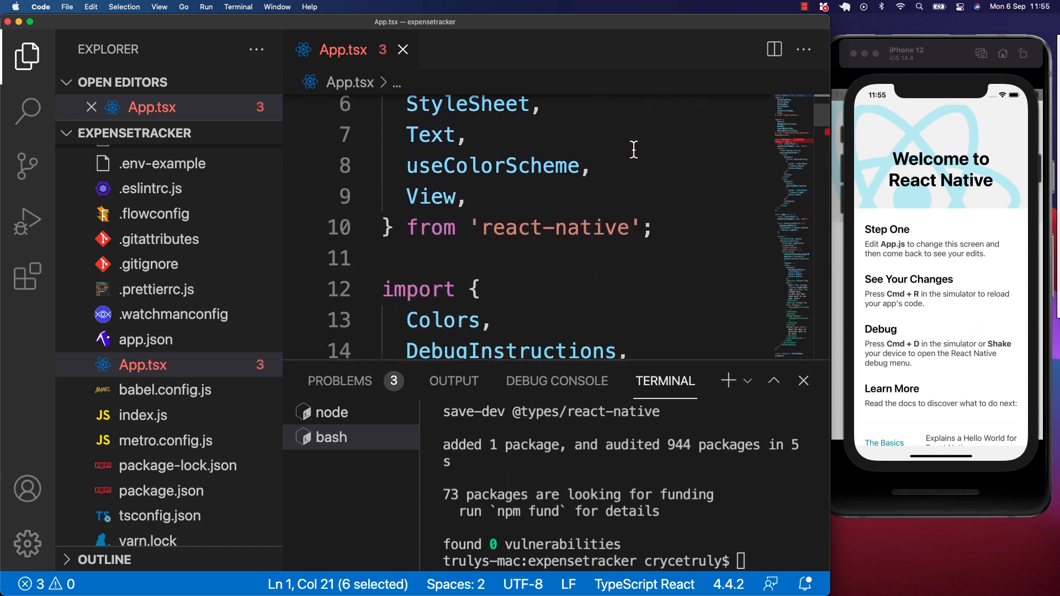
scroll(down, 3)
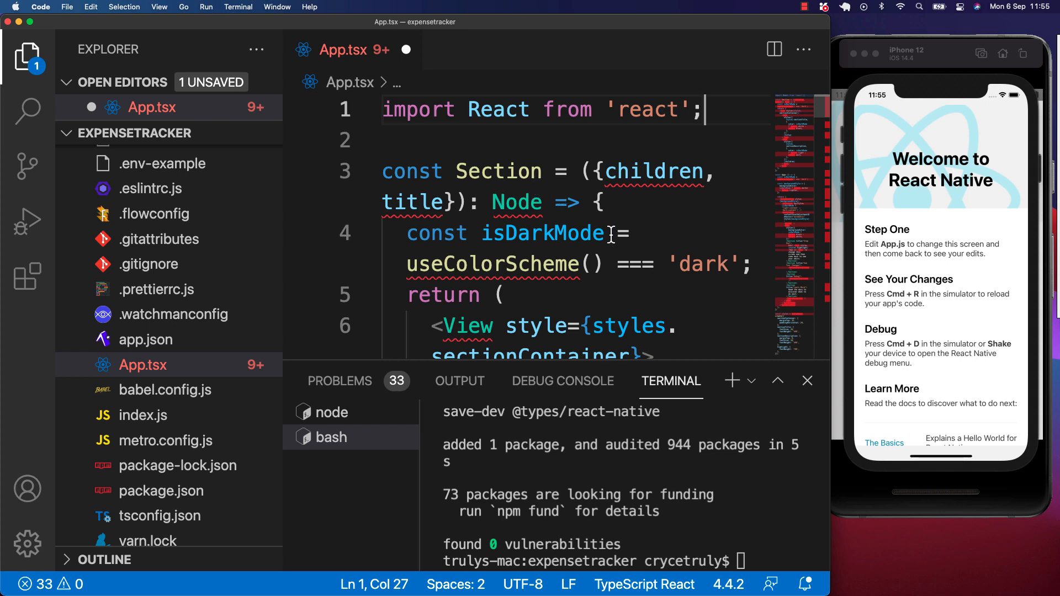
scroll(down, 3)
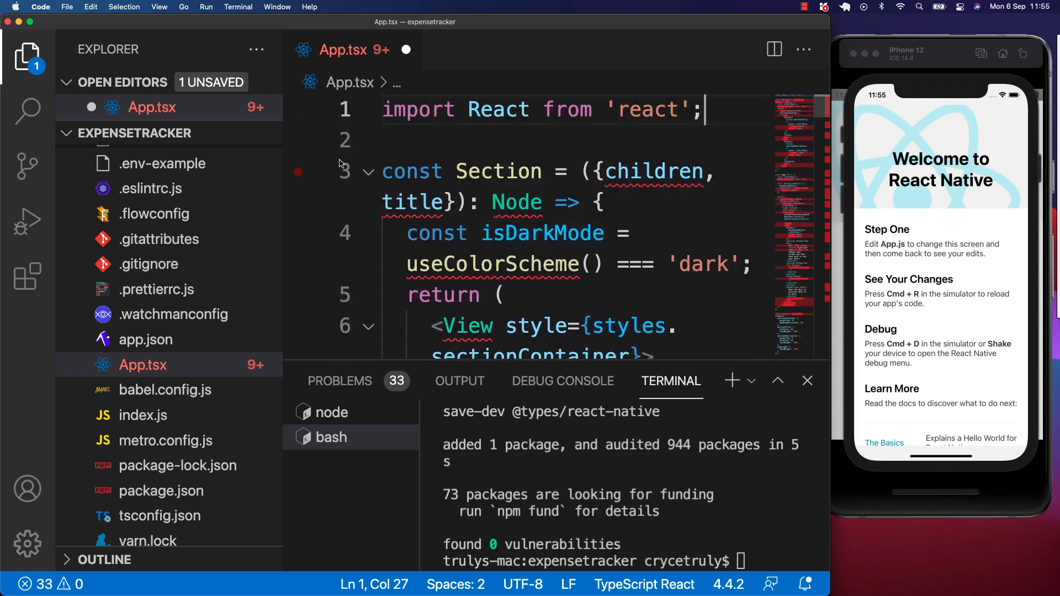
click(368, 172)
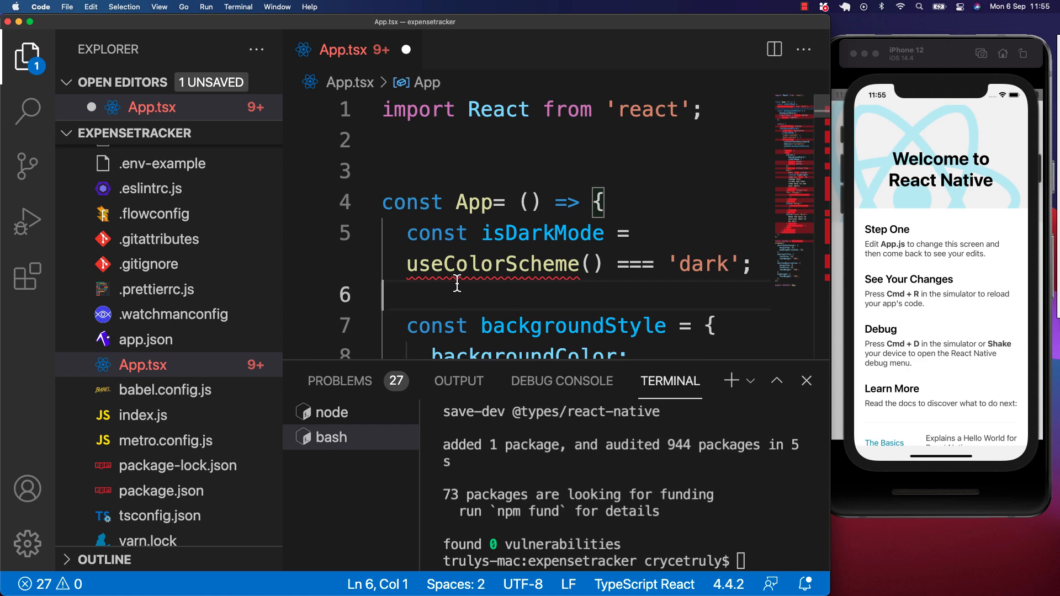
key(Backspace)
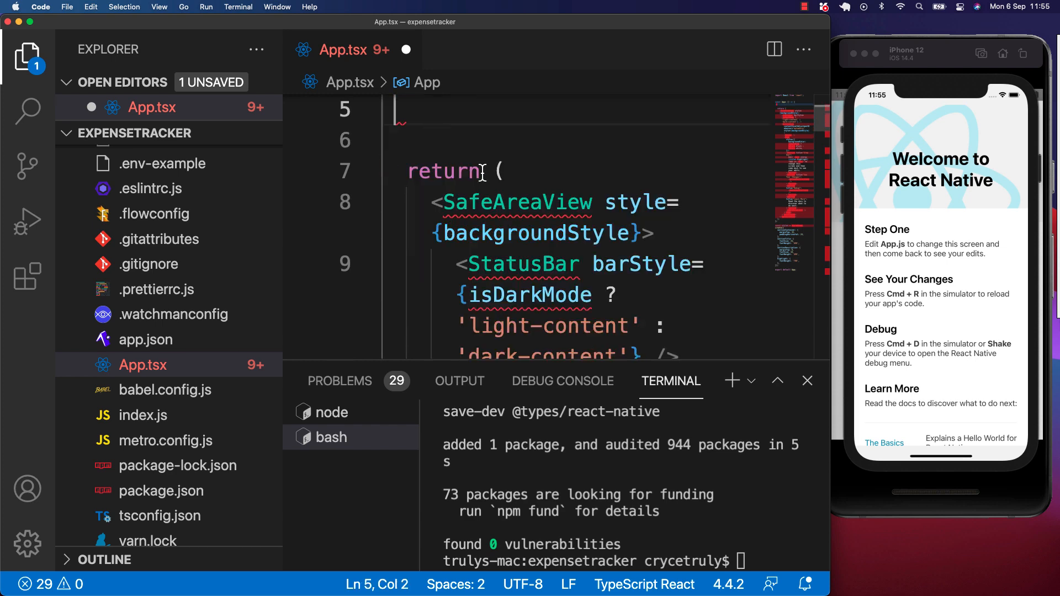
scroll(down, 3)
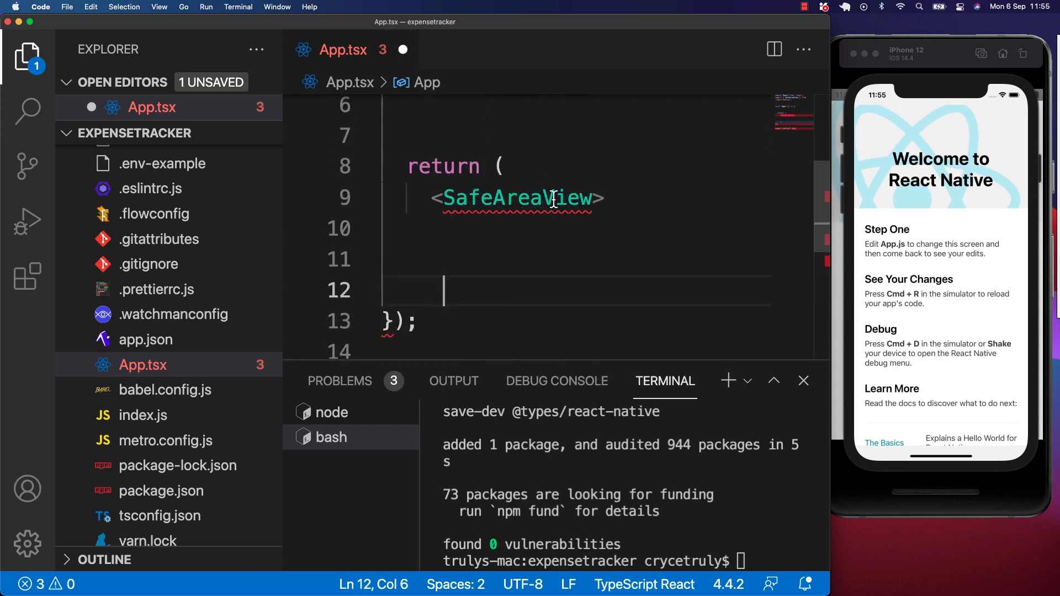
mouse_move(553, 199)
text(<Text >)
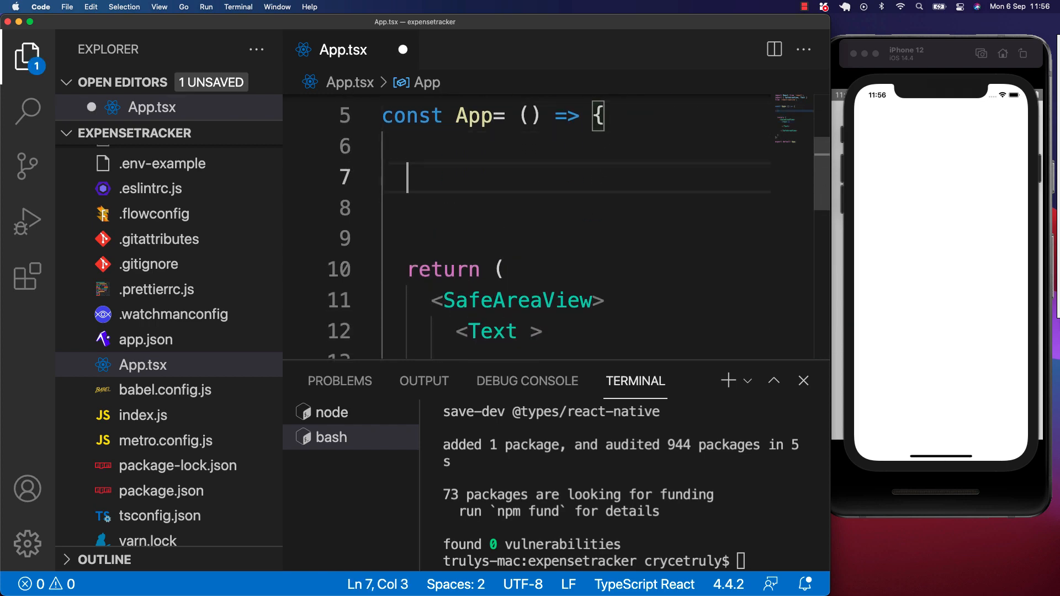
Step: Start typing the arrow function const getYear = (num) inside App
text(const)
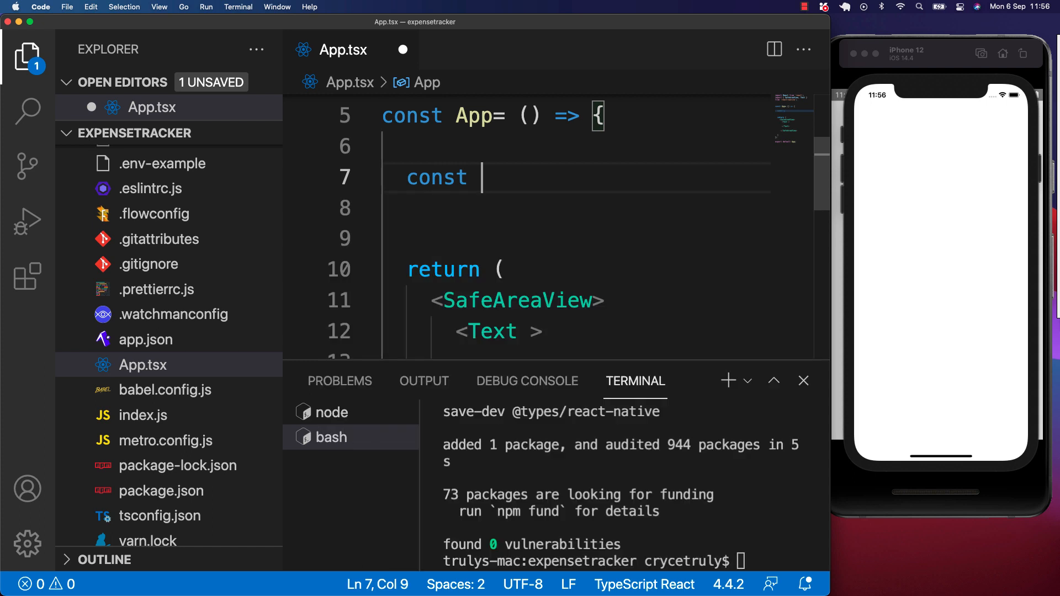
text(get)
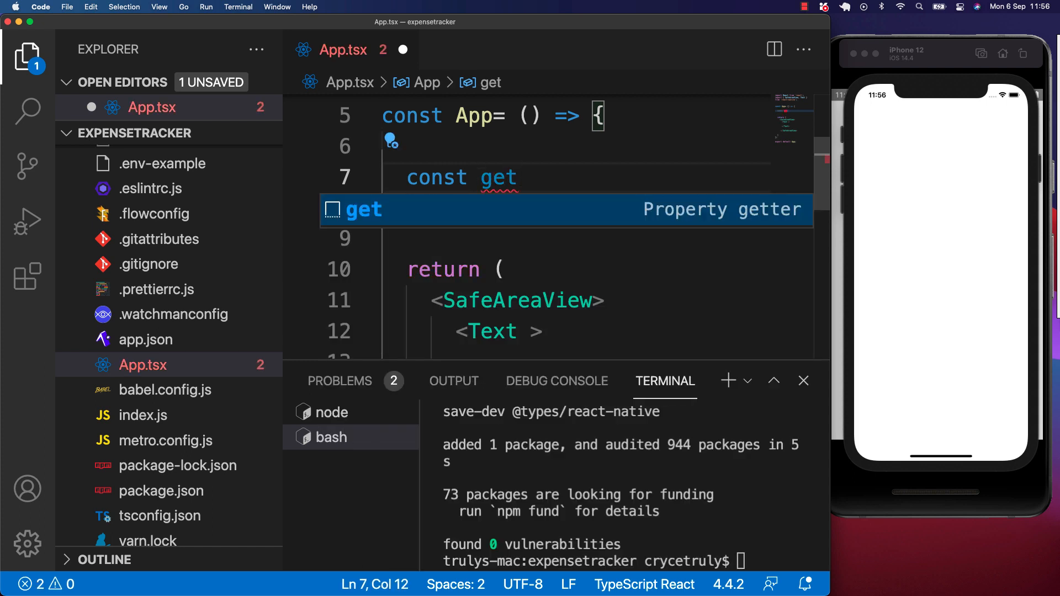
key(Escape)
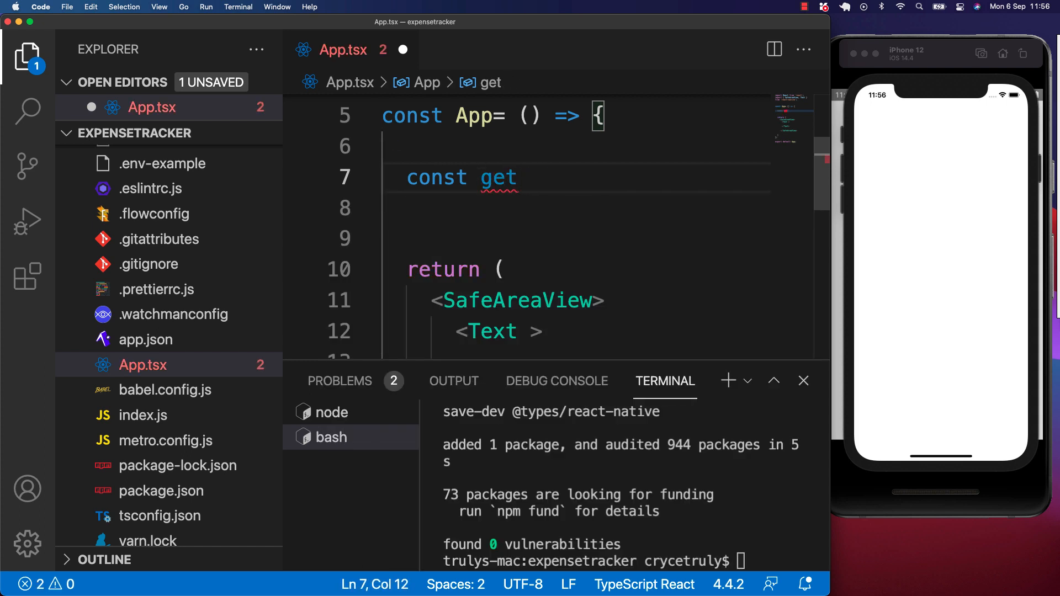
text(Yea)
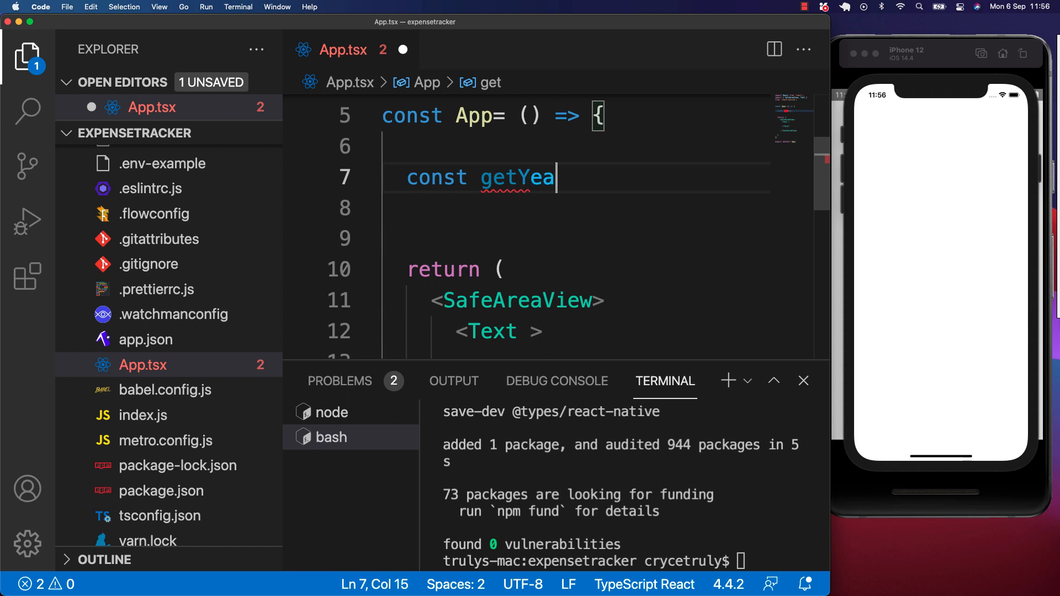
text(r=)
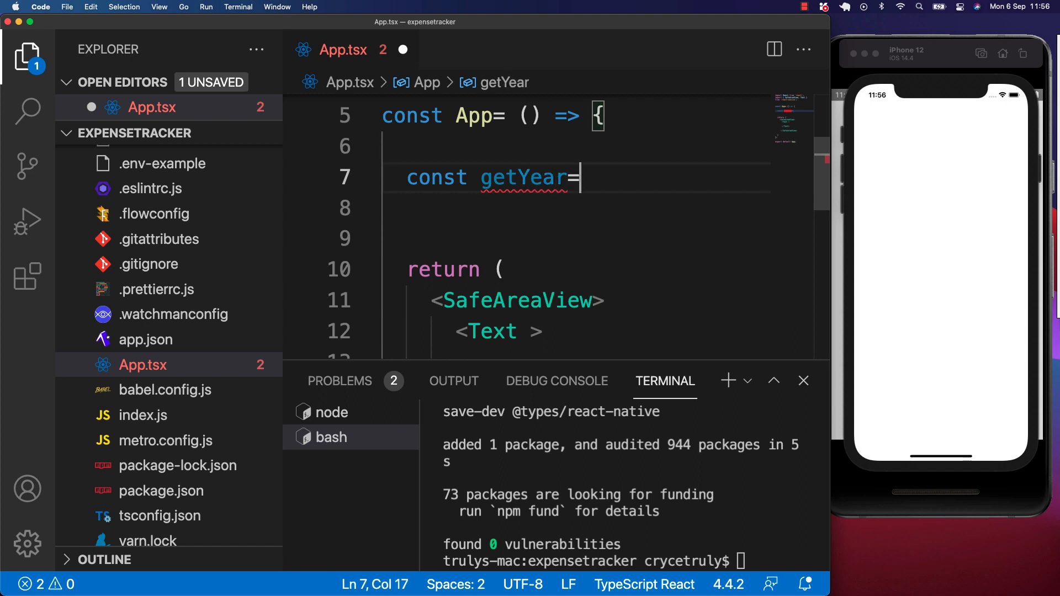
text(()=)
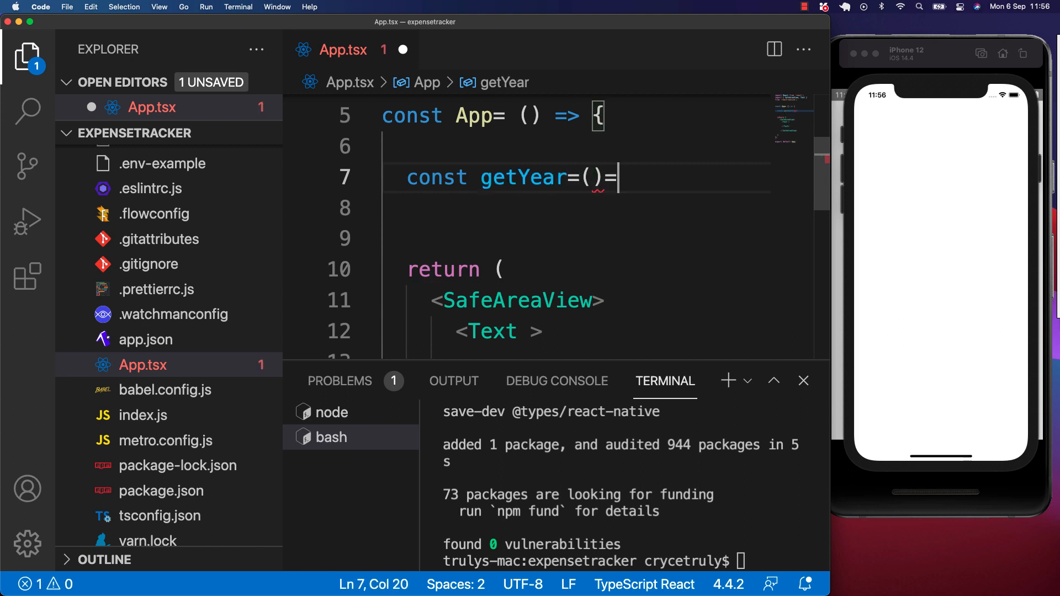
text(:)
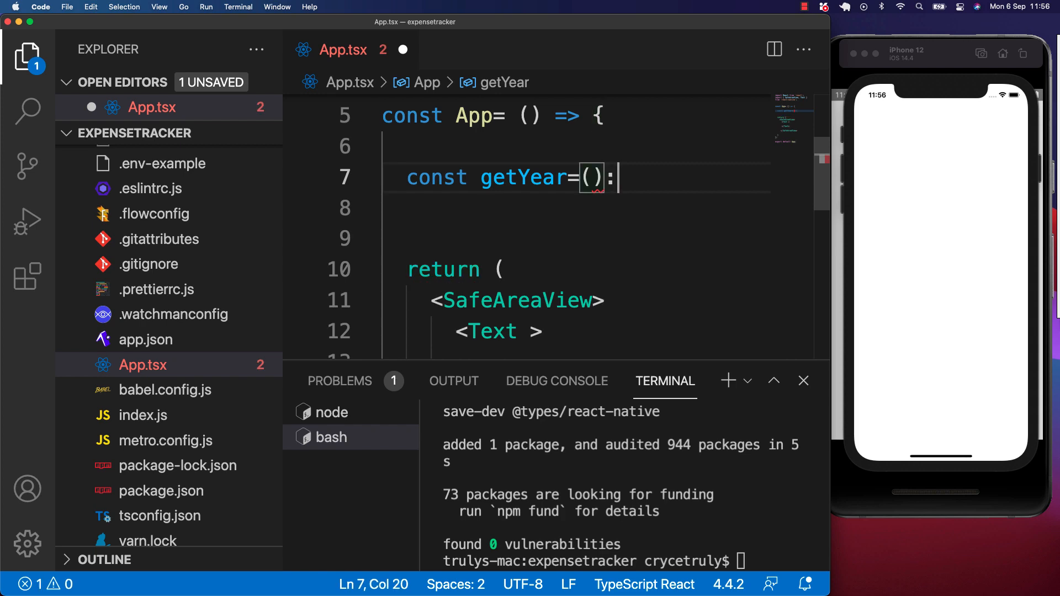
text(number=>{)
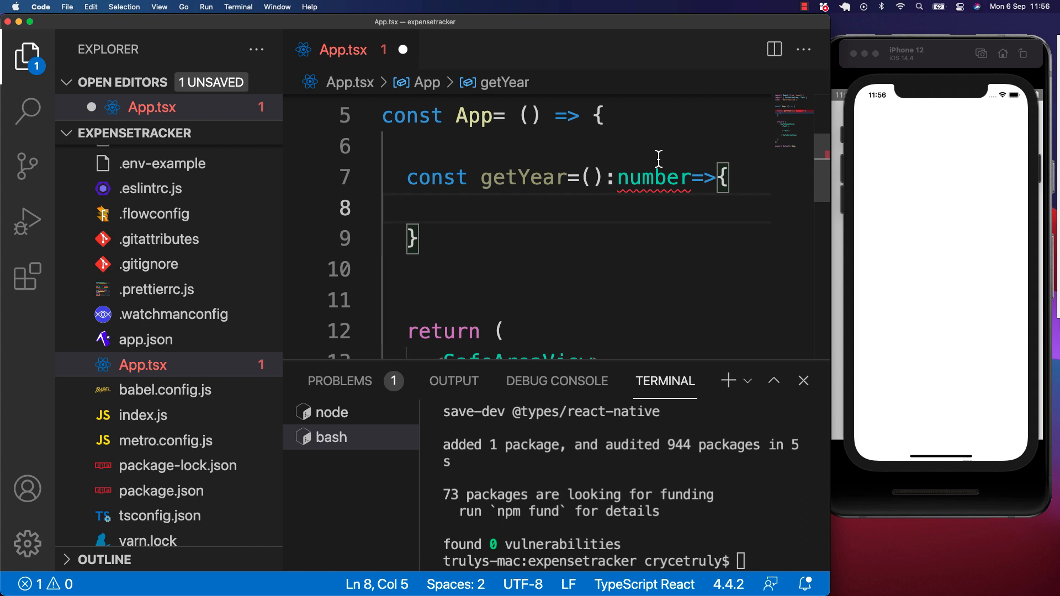
mouse_move(652, 176)
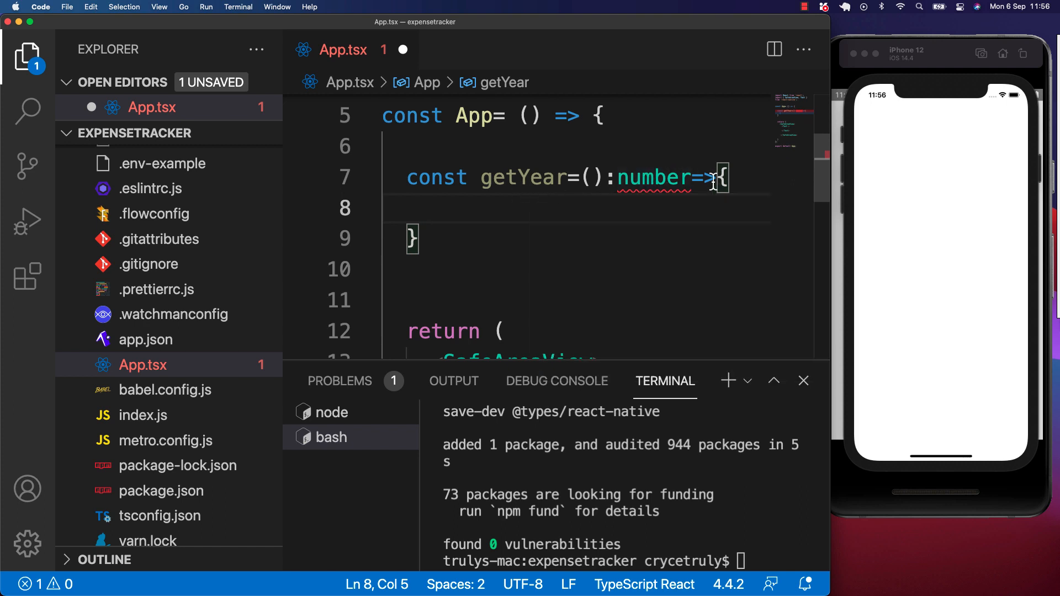
Step: Add return 1, rename the function getNumber, and type num as number
text(return 1)
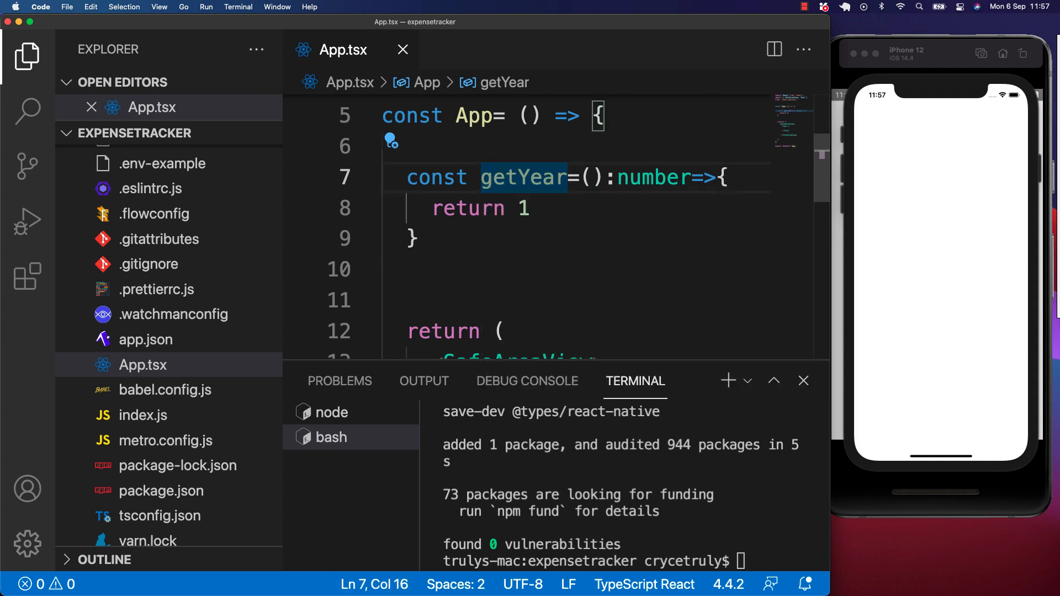
text(getNumb)
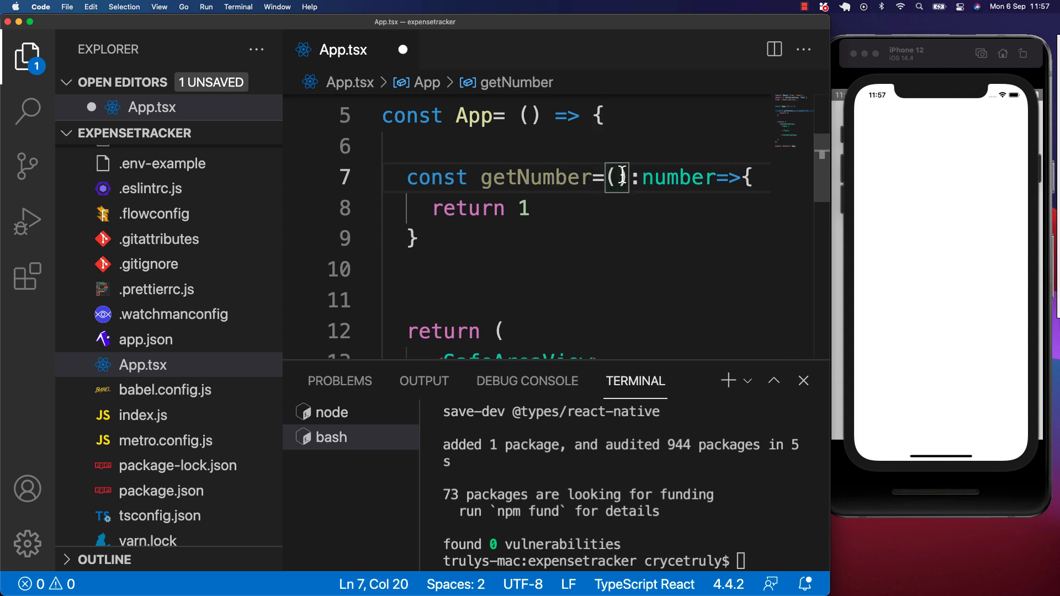
text(num)
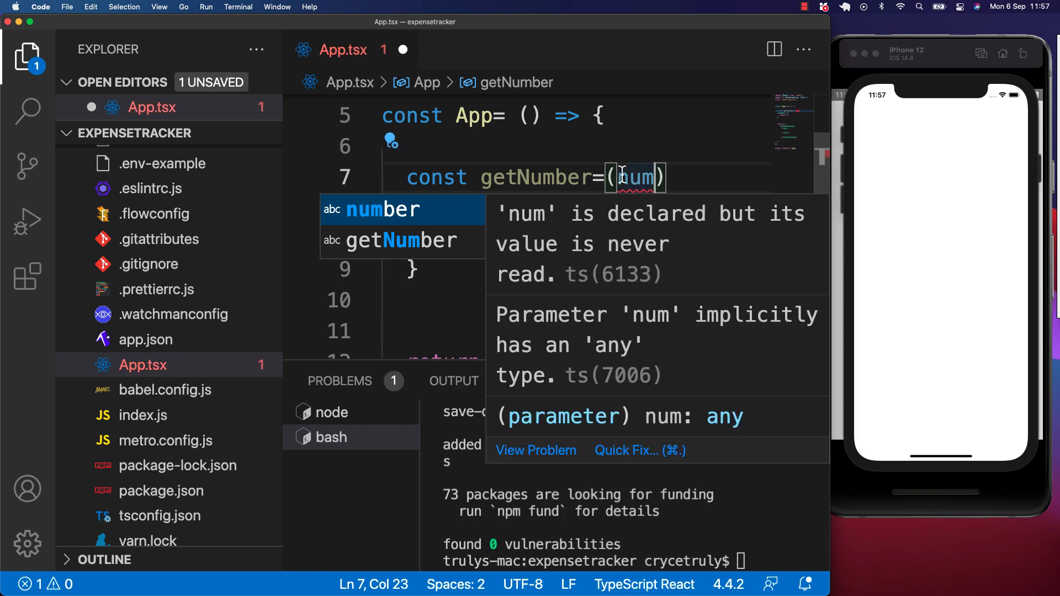
text(:number)
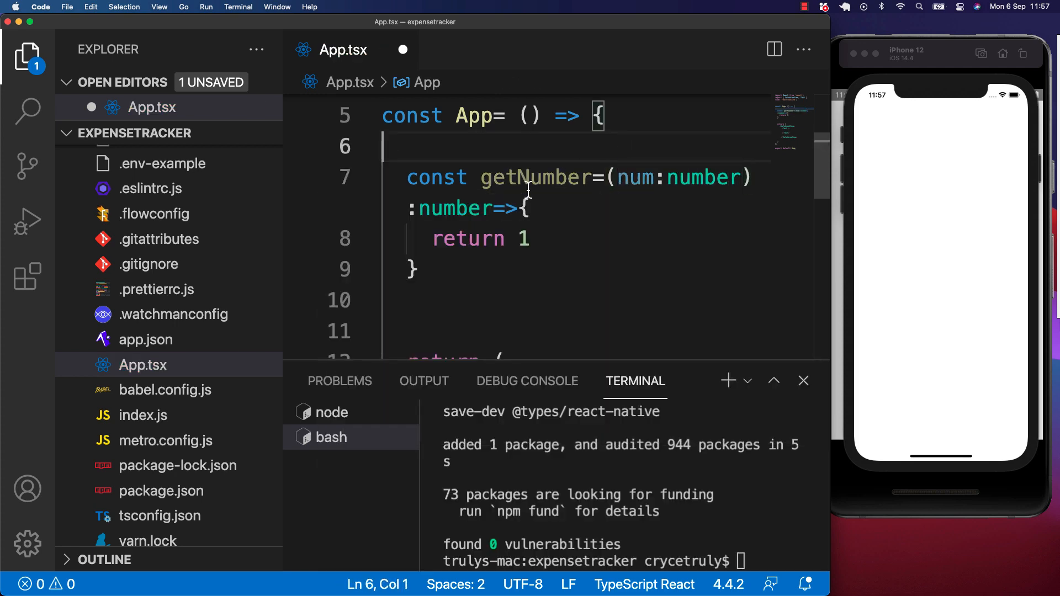
click(535, 239)
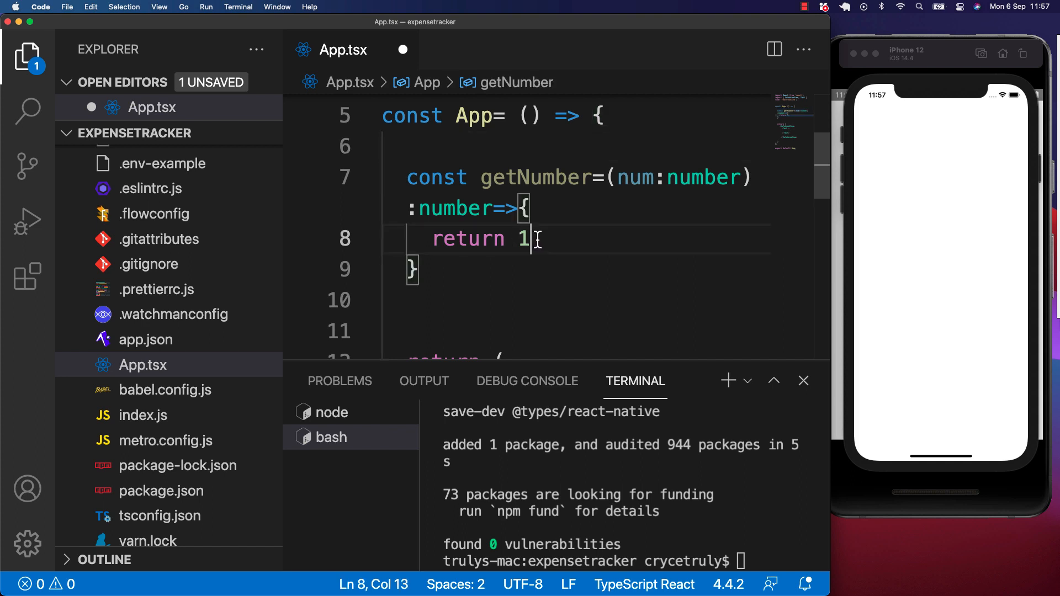
Step: Return num, render {getNumber(12)} in Text, and import only SafeAreaView and Text
text(num)
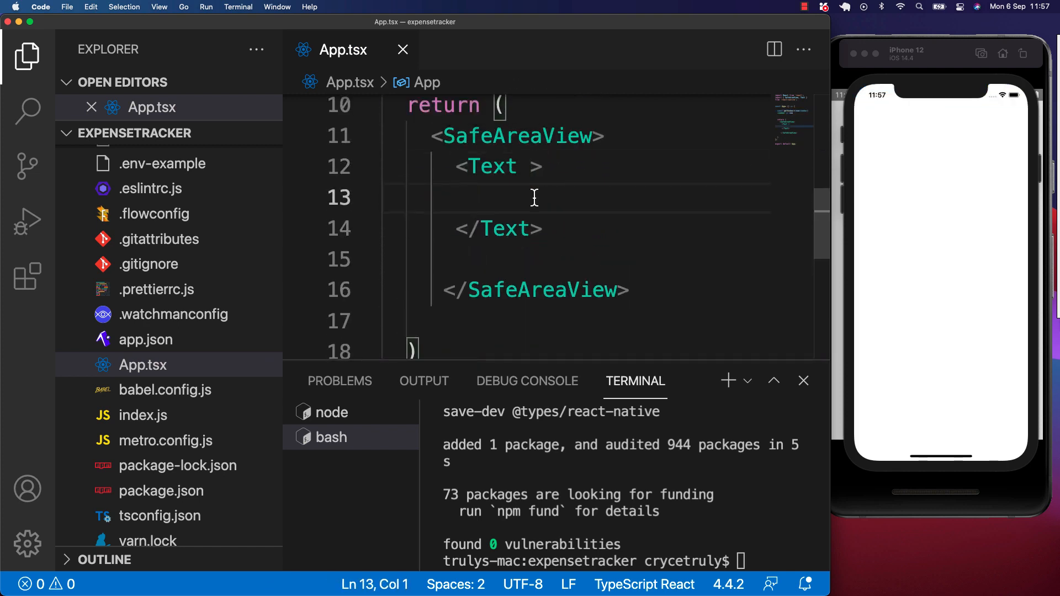
text({getNumber})
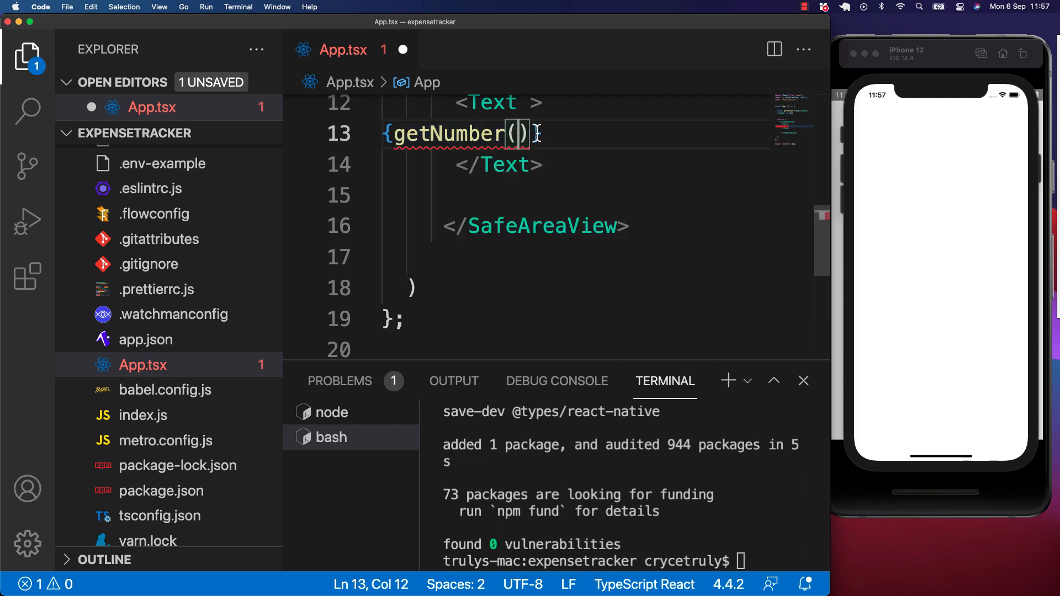
text("Te)
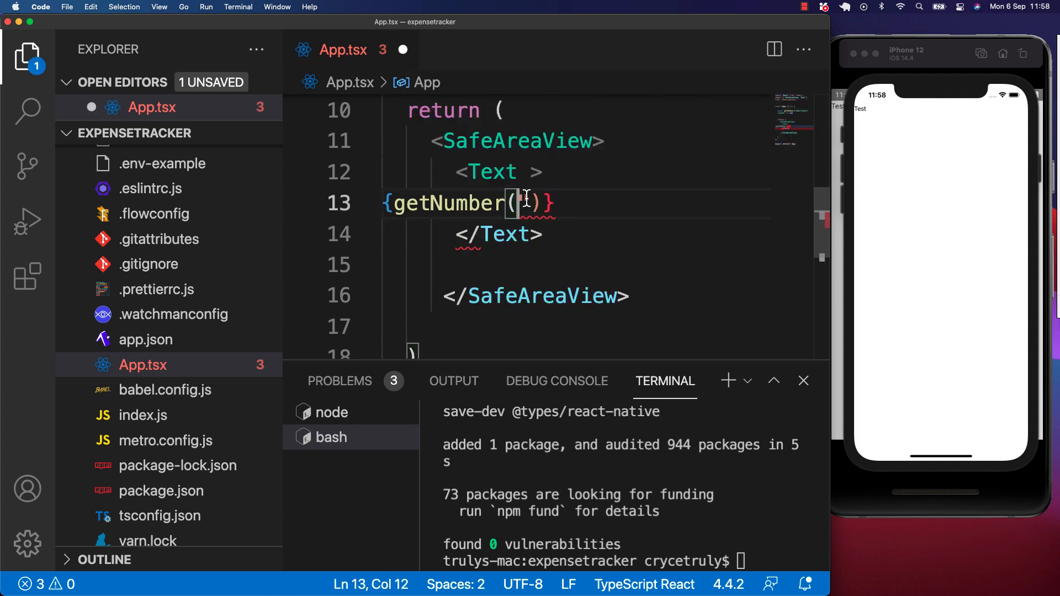
text(12)
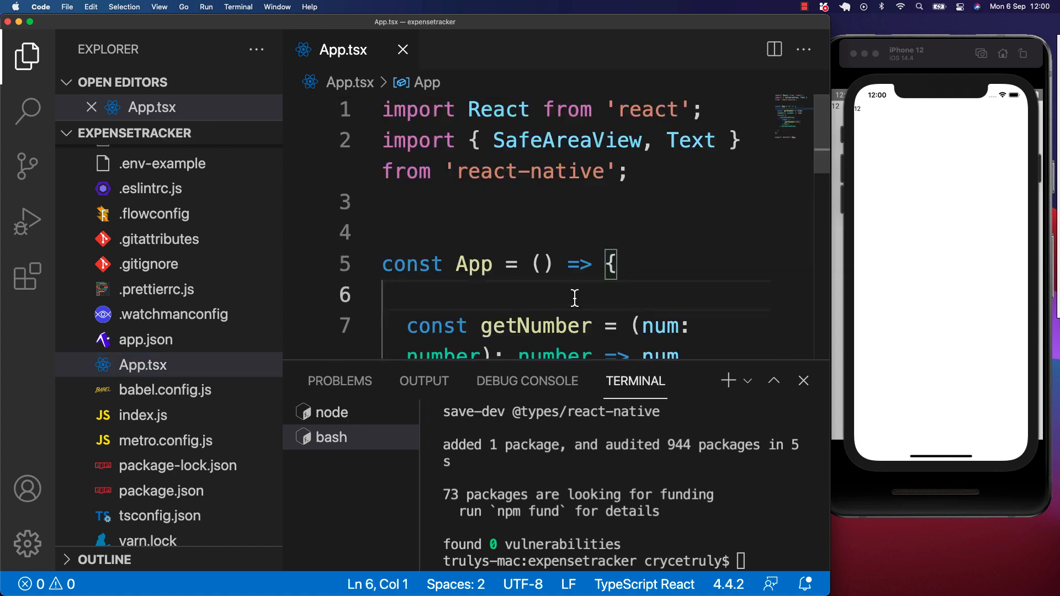
mouse_move(620, 299)
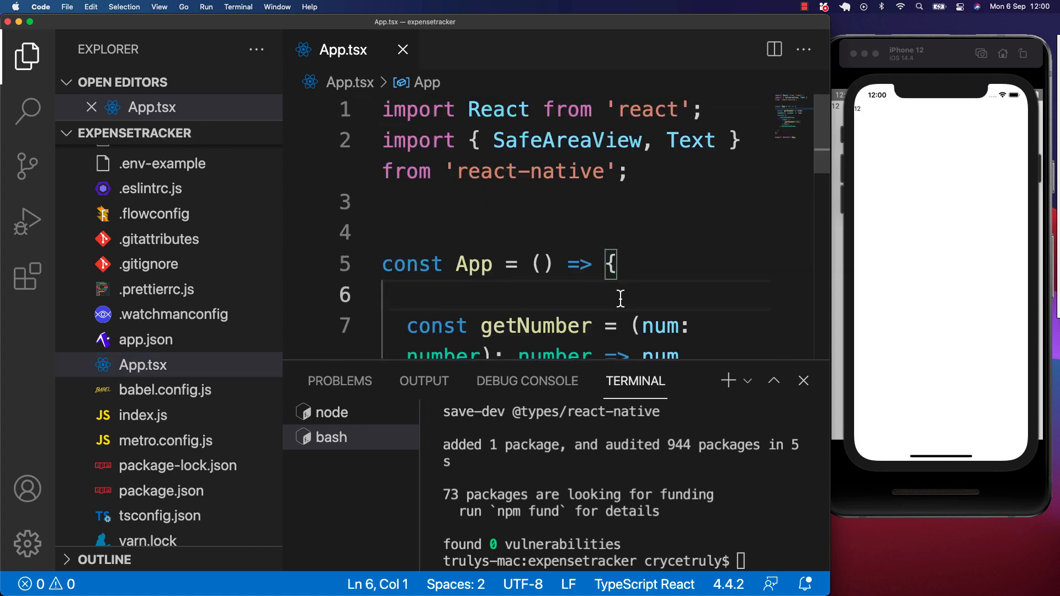